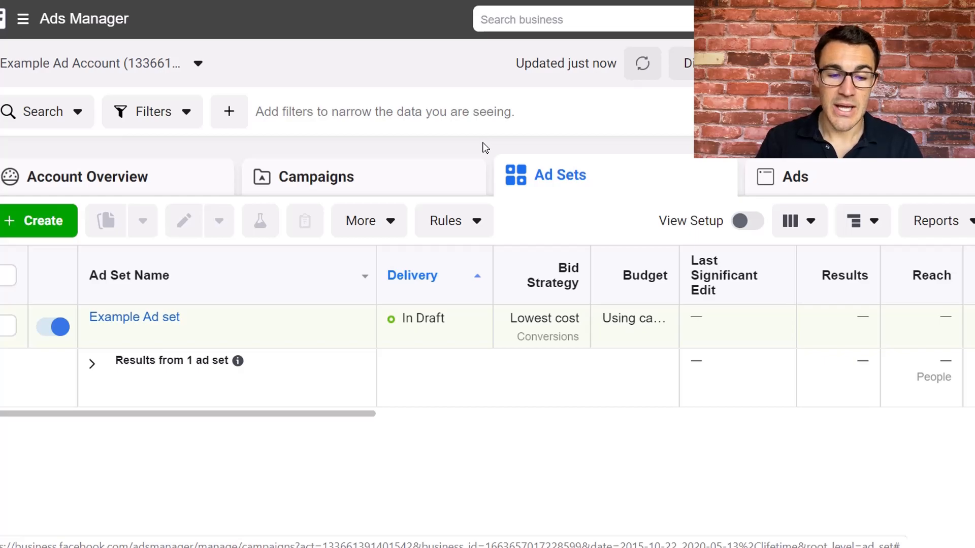
mouse_move(315, 432)
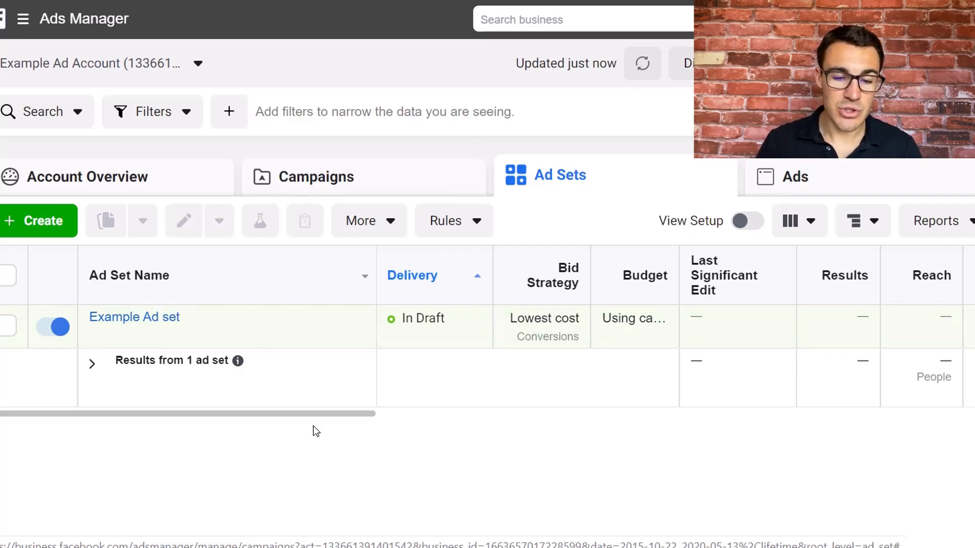
mouse_move(340, 466)
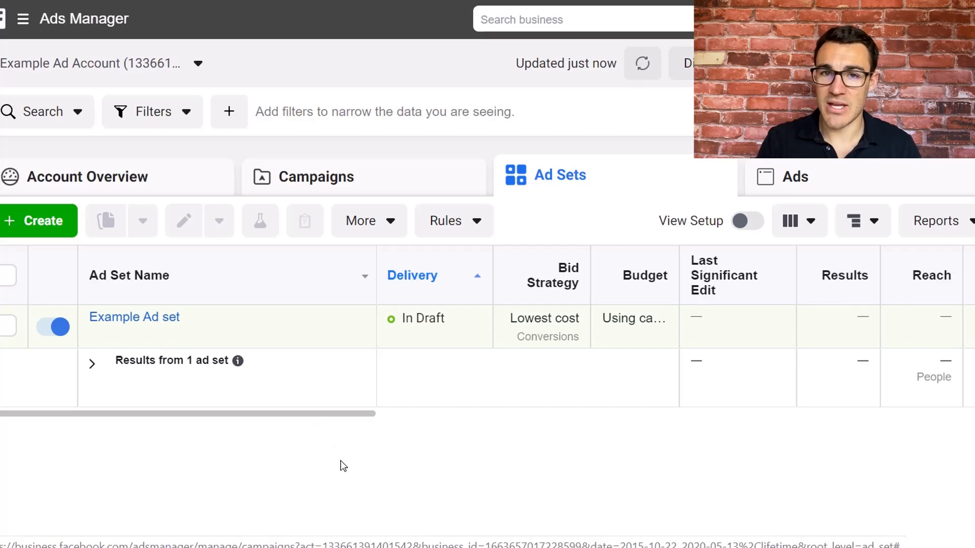
mouse_move(361, 435)
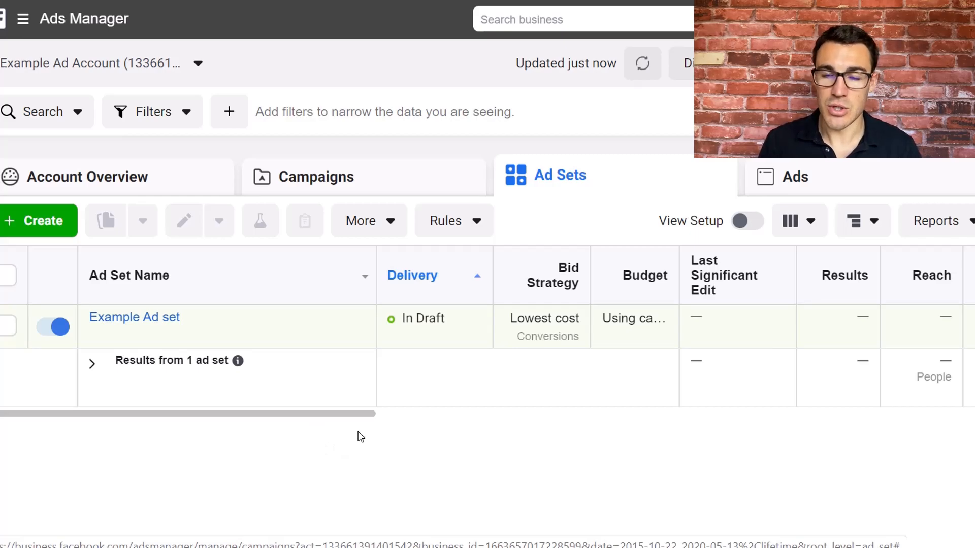
mouse_move(454, 221)
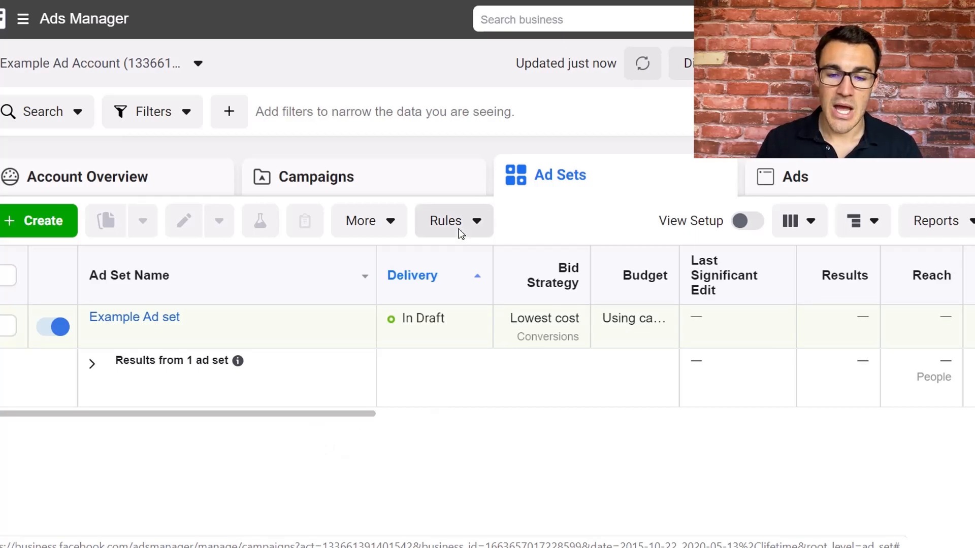
Open the Rules dropdown in the Ad Sets toolbar to reveal Create A New Rule
click(454, 221)
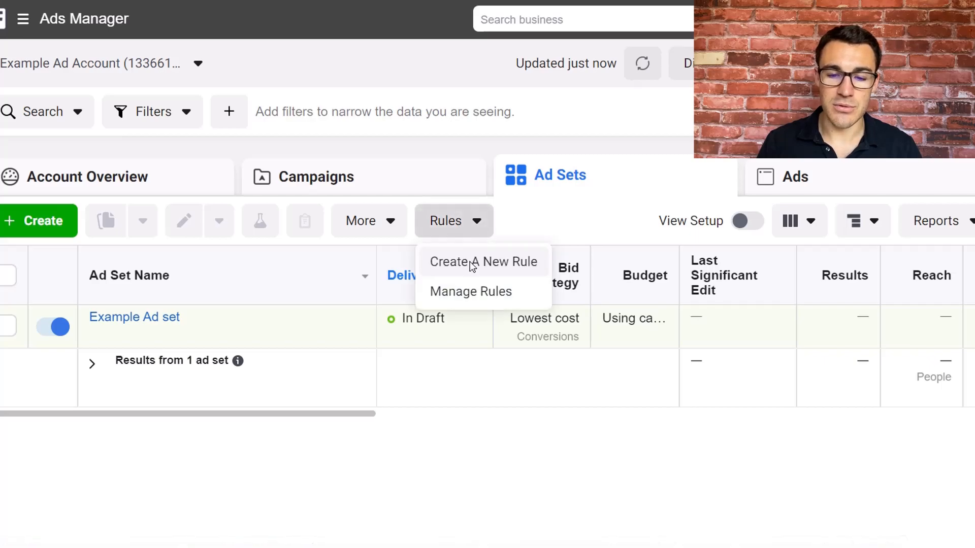
Choose Create A New Rule and select the cost-per-result threshold field in the form
click(483, 262)
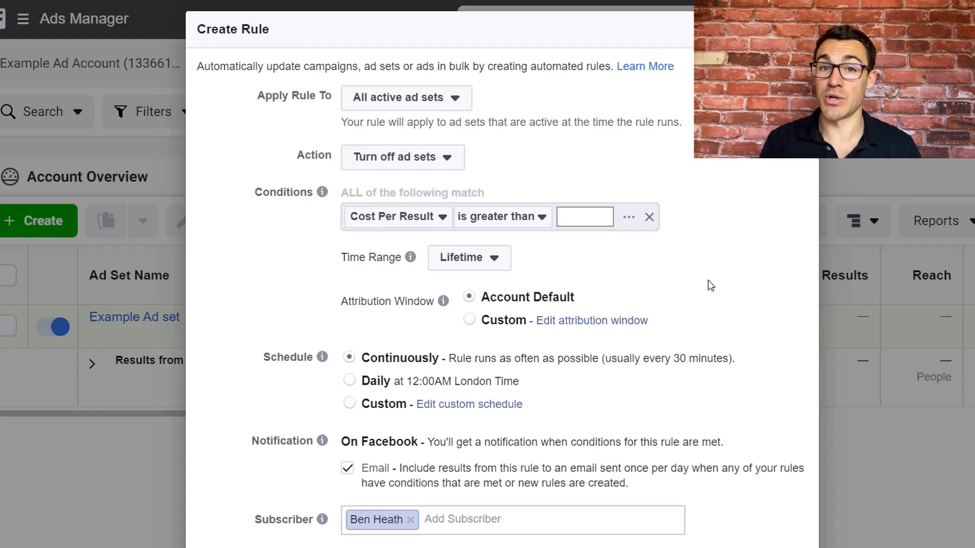
click(584, 216)
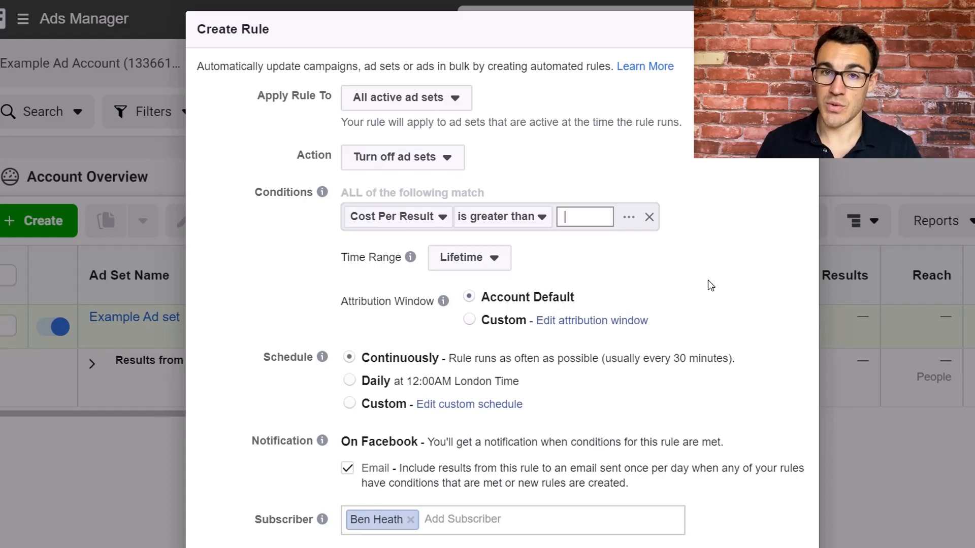
mouse_move(471, 264)
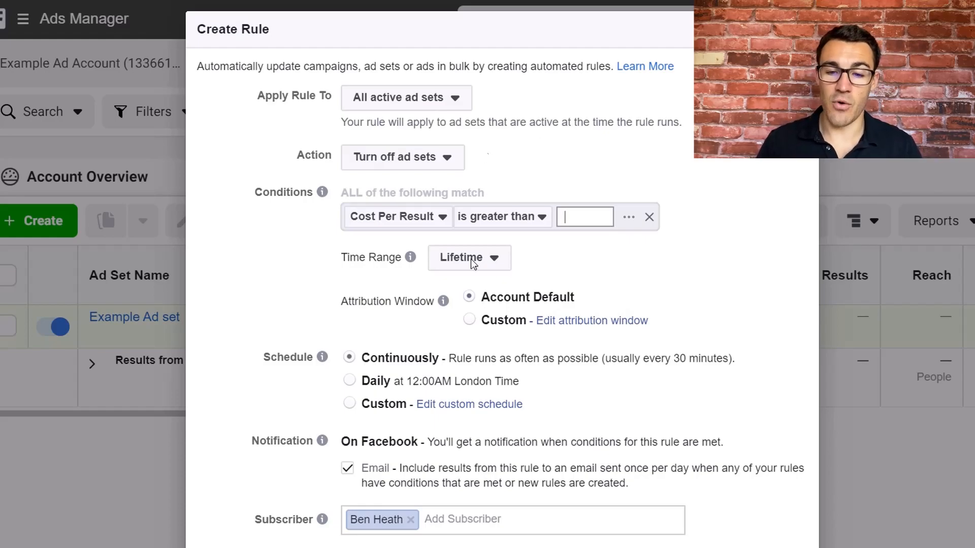
mouse_move(668, 293)
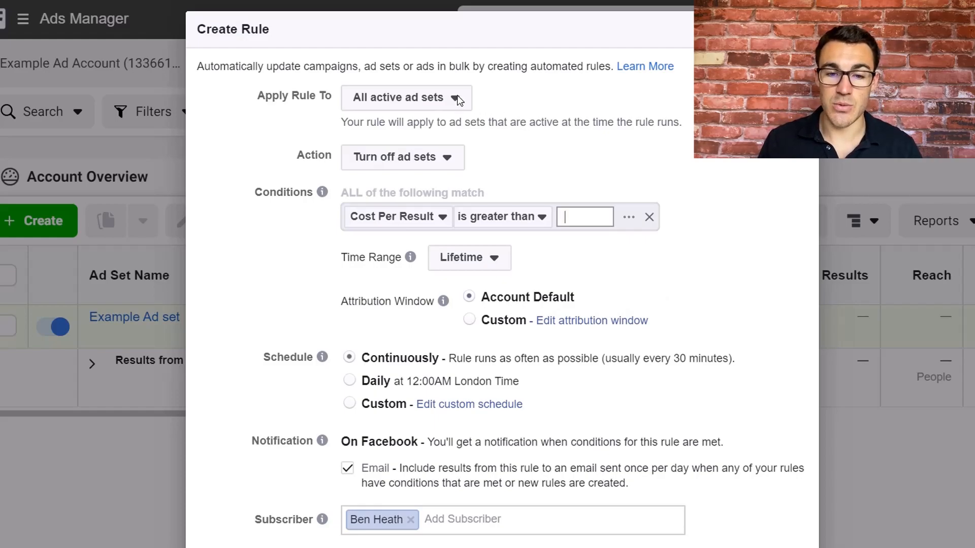
Set the action to Turn on campaigns, applied to All paused campaigns
click(404, 98)
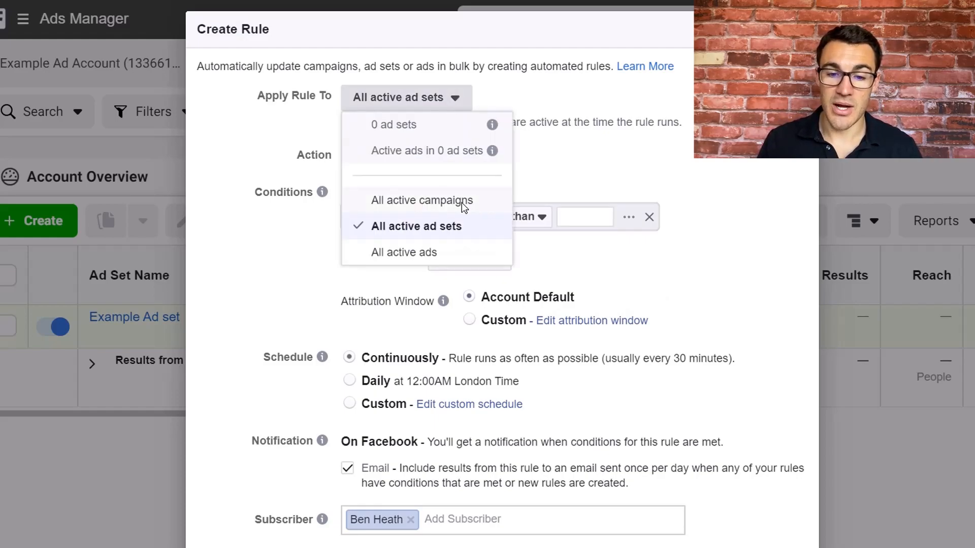
click(422, 200)
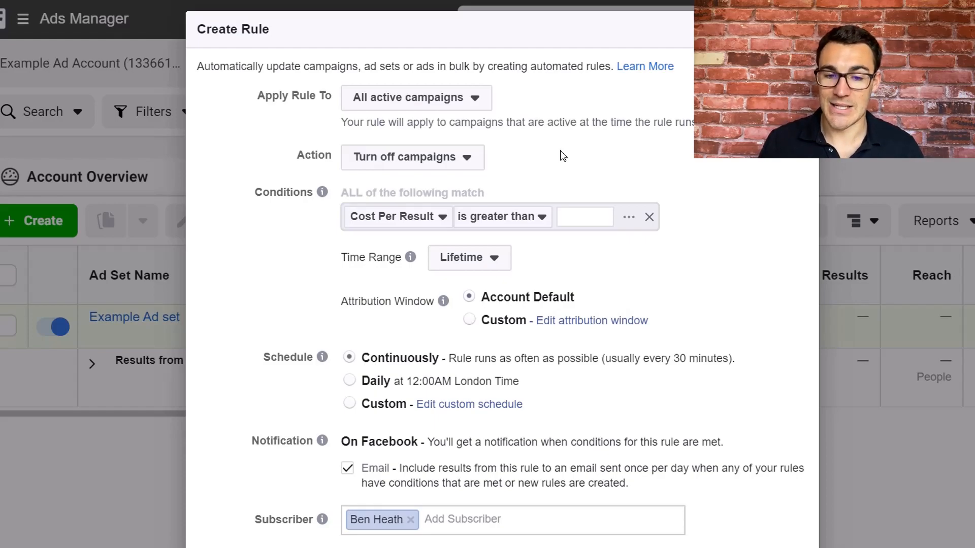
mouse_move(417, 100)
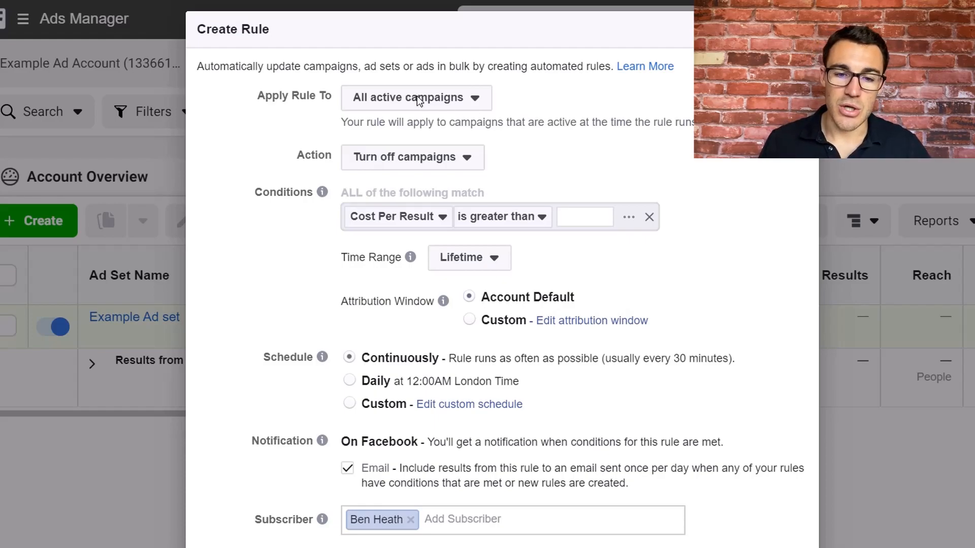
mouse_move(408, 99)
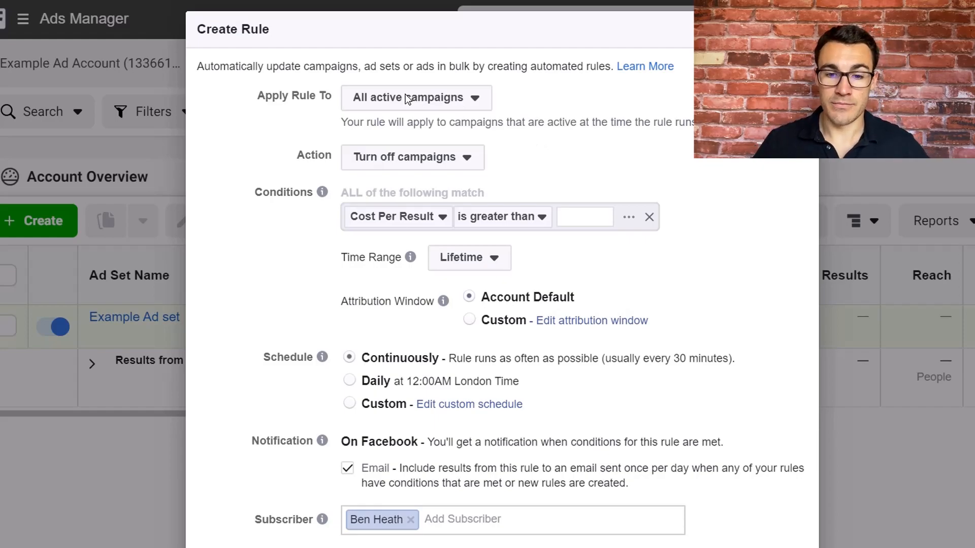
click(412, 157)
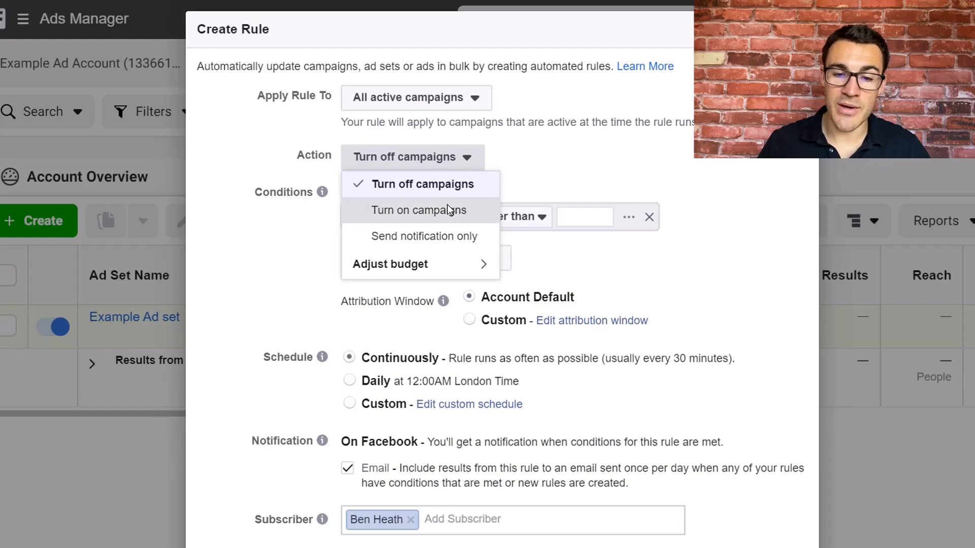
click(417, 210)
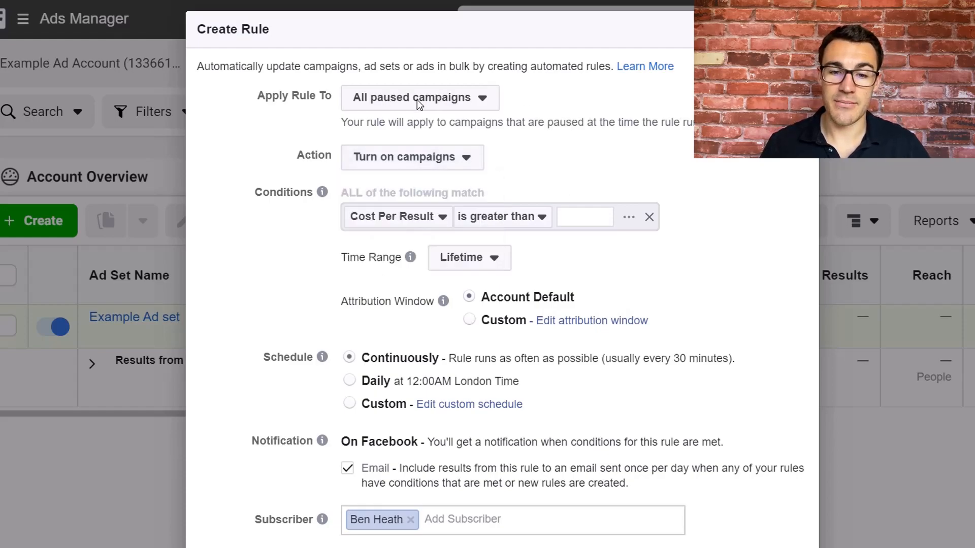
click(419, 98)
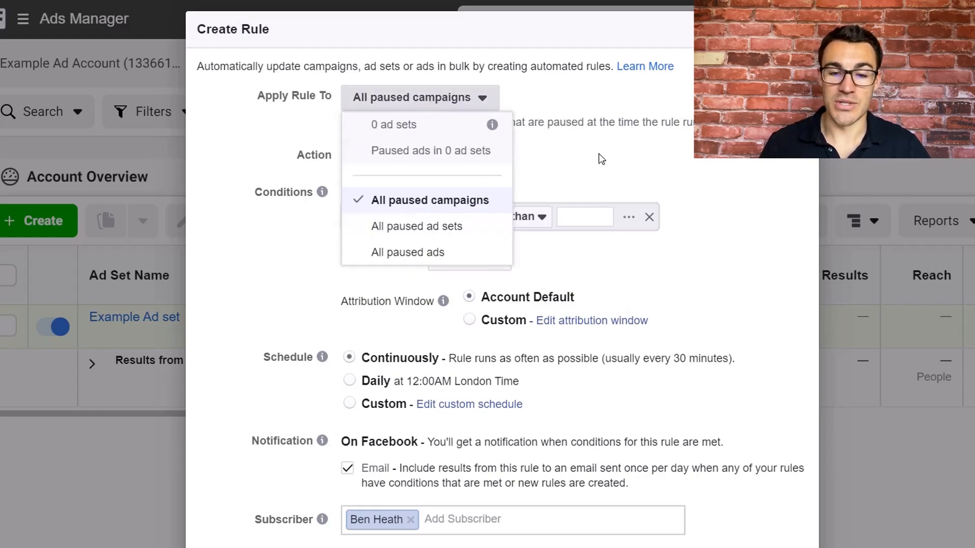
click(429, 199)
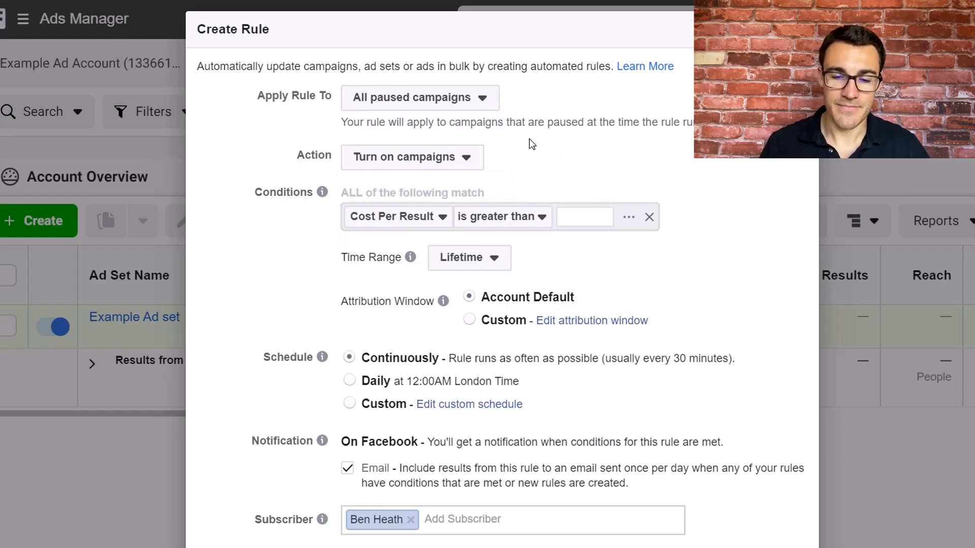
mouse_move(317, 209)
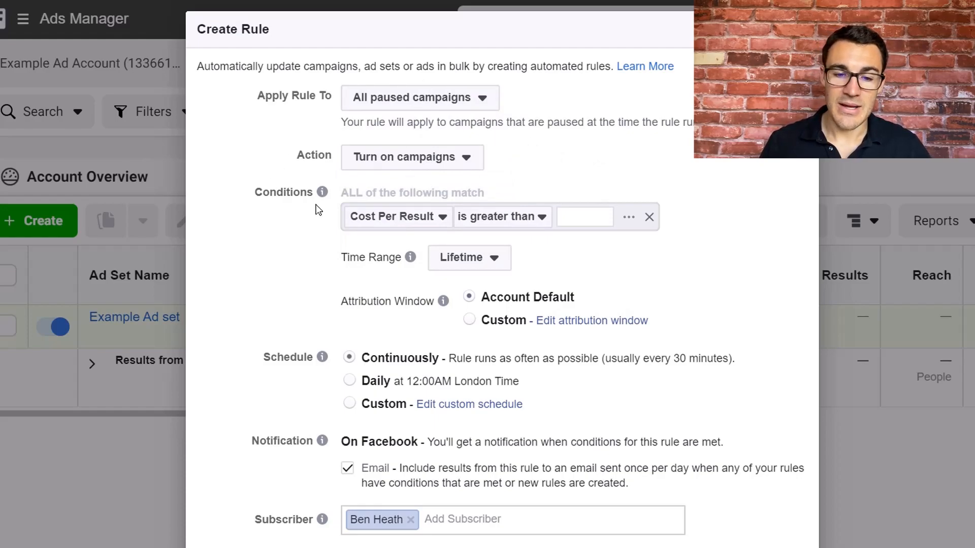
mouse_move(305, 238)
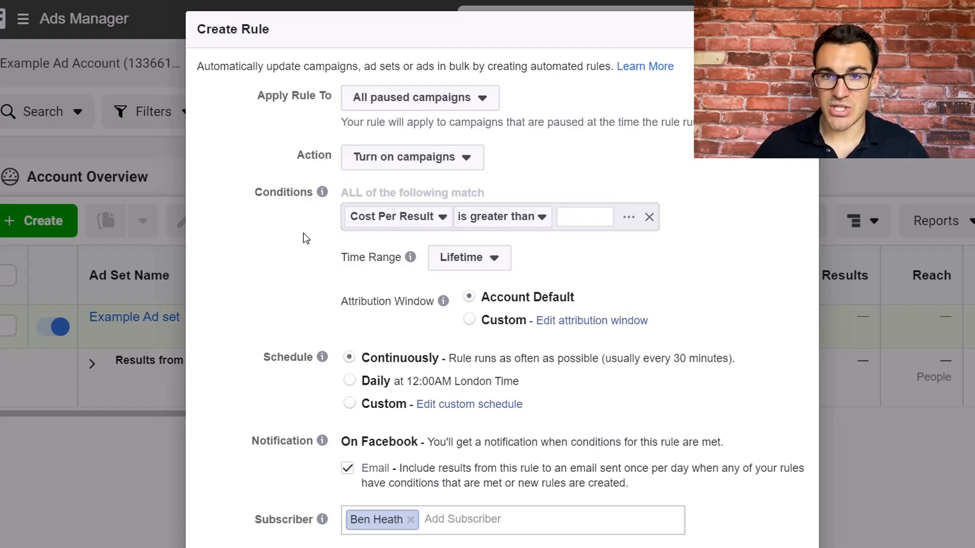
mouse_move(692, 302)
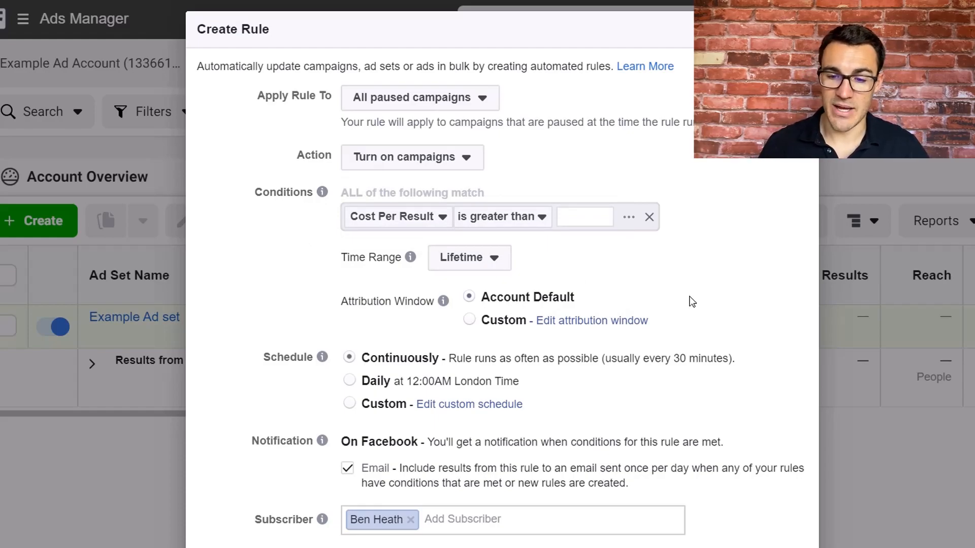
Remove the Cost Per Result condition and scroll down to the Schedule section
click(649, 217)
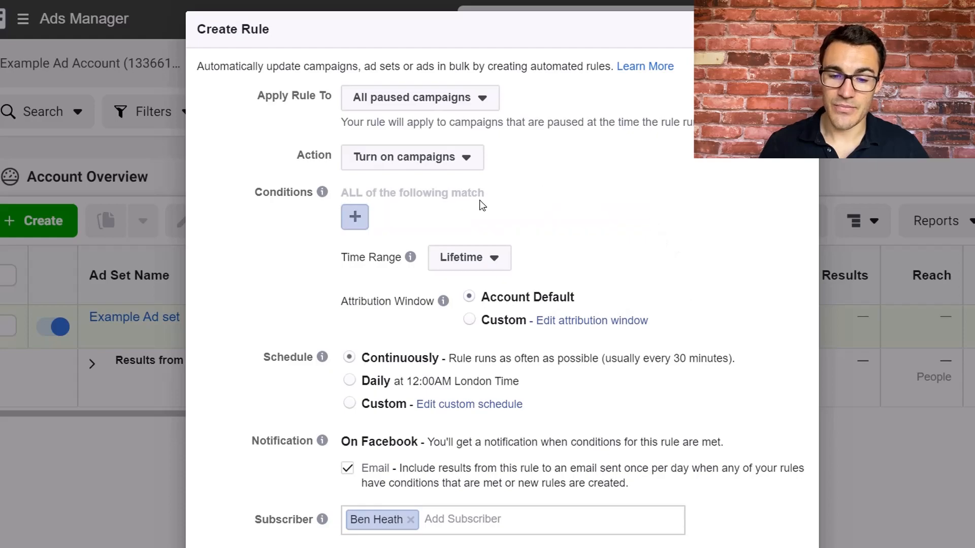
mouse_move(305, 270)
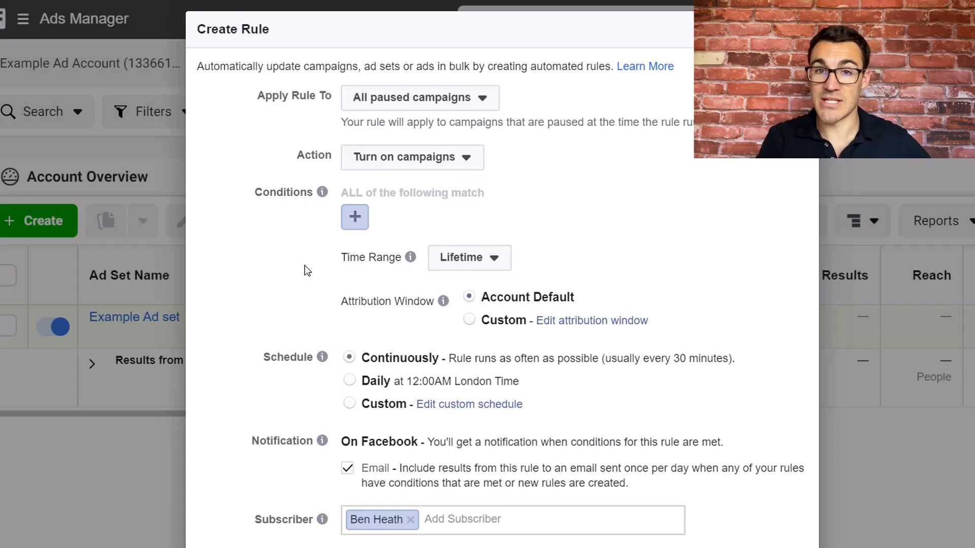
scroll(down, 3)
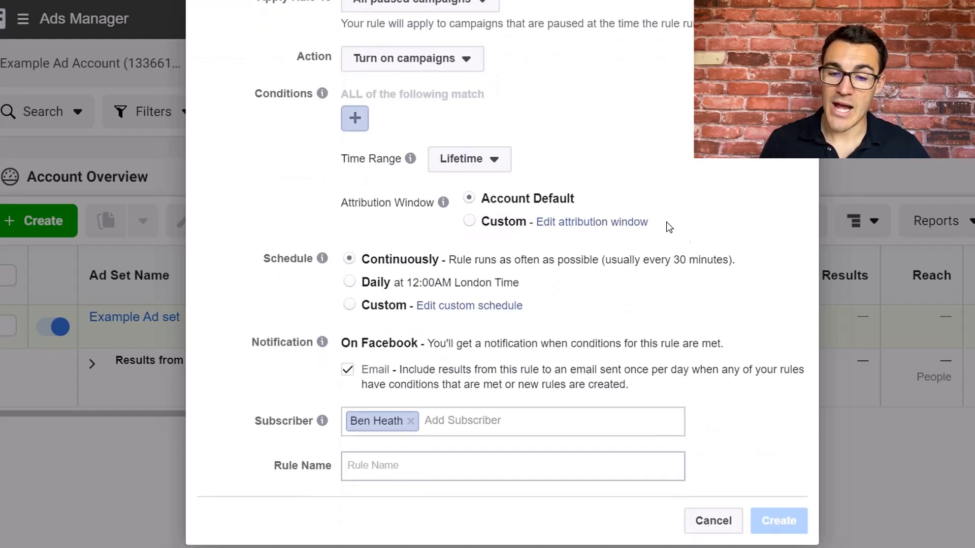
scroll(down, 3)
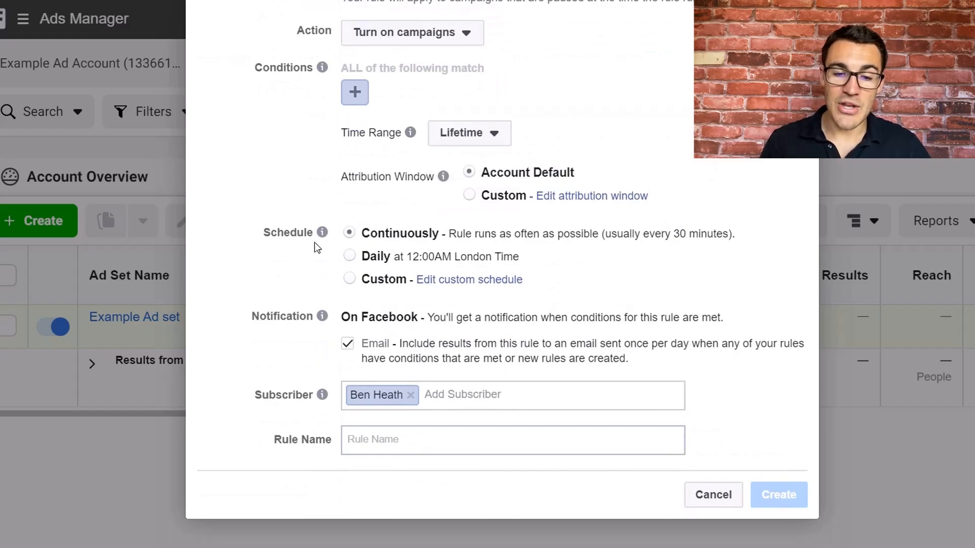
mouse_move(518, 296)
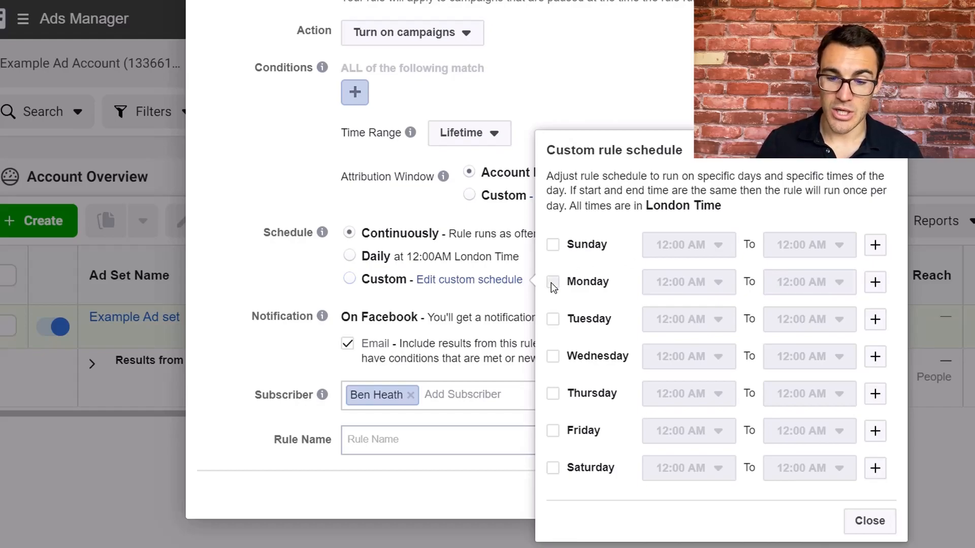
Tick the weekdays in the custom schedule and set Thursday and Friday to 9:00 AM
click(552, 281)
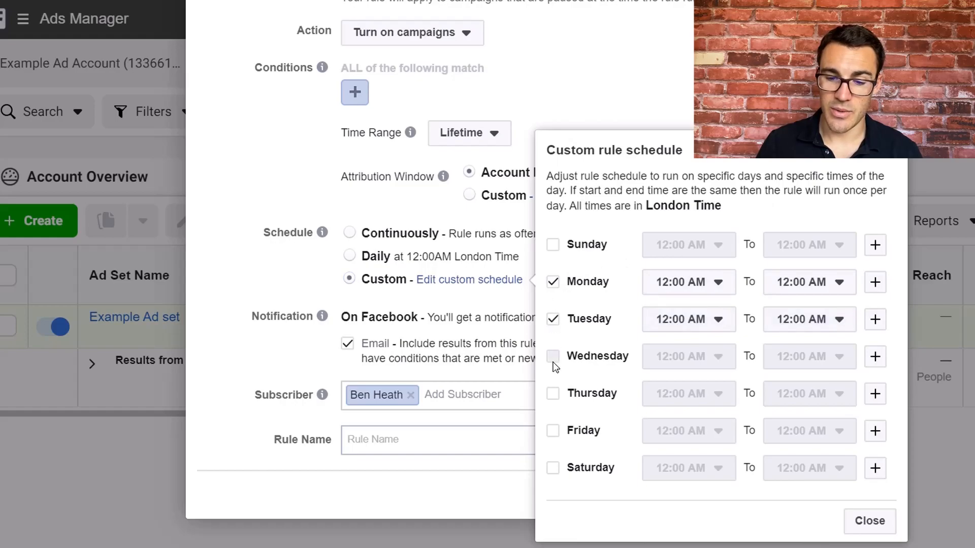
click(551, 357)
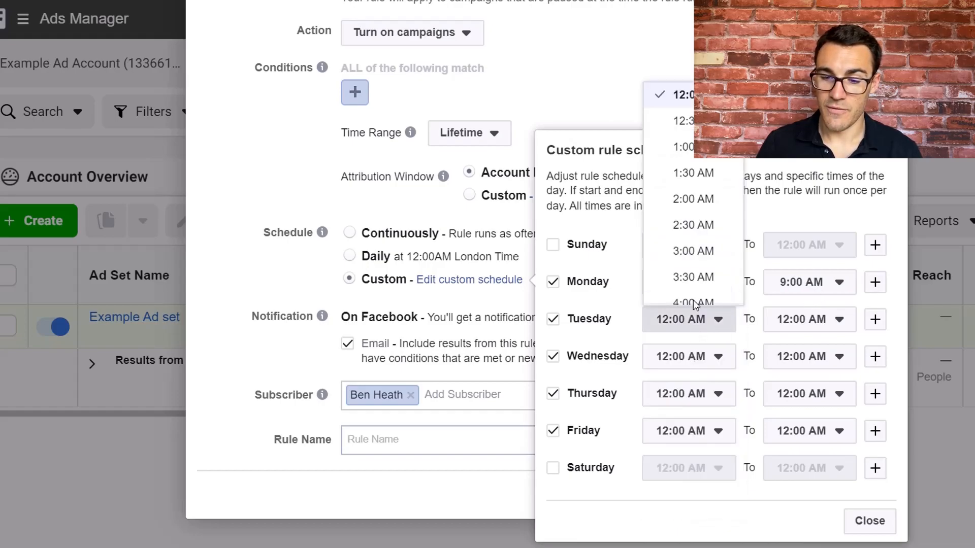
scroll(down, 3)
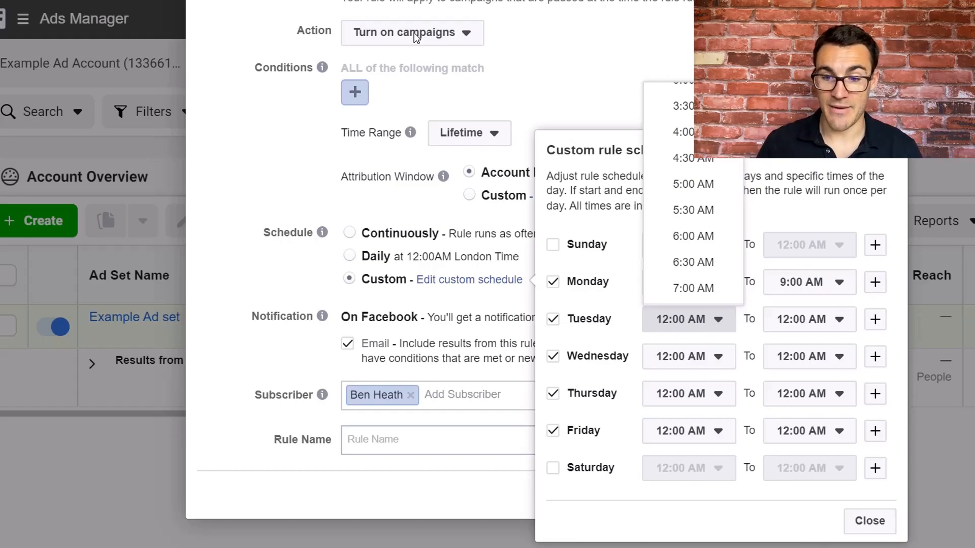
scroll(down, 3)
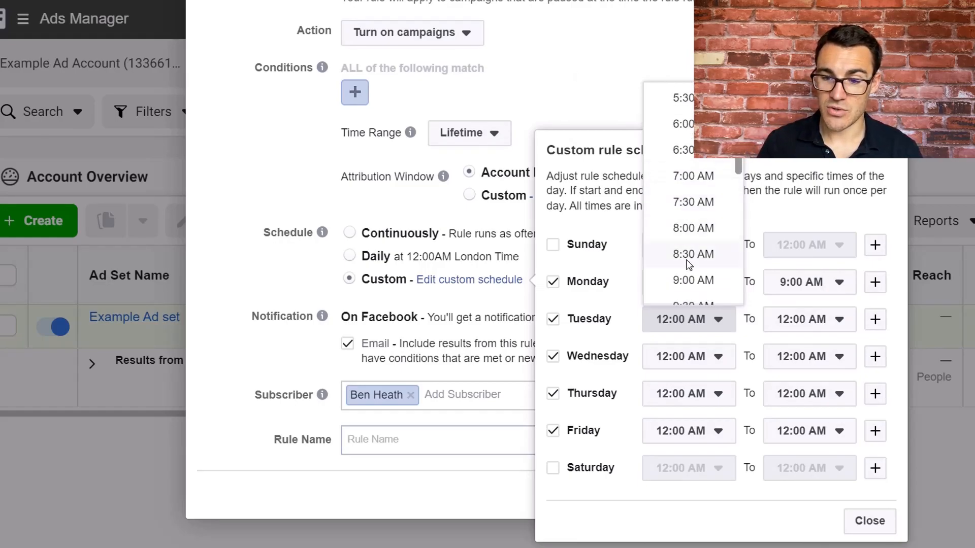
scroll(up, 3)
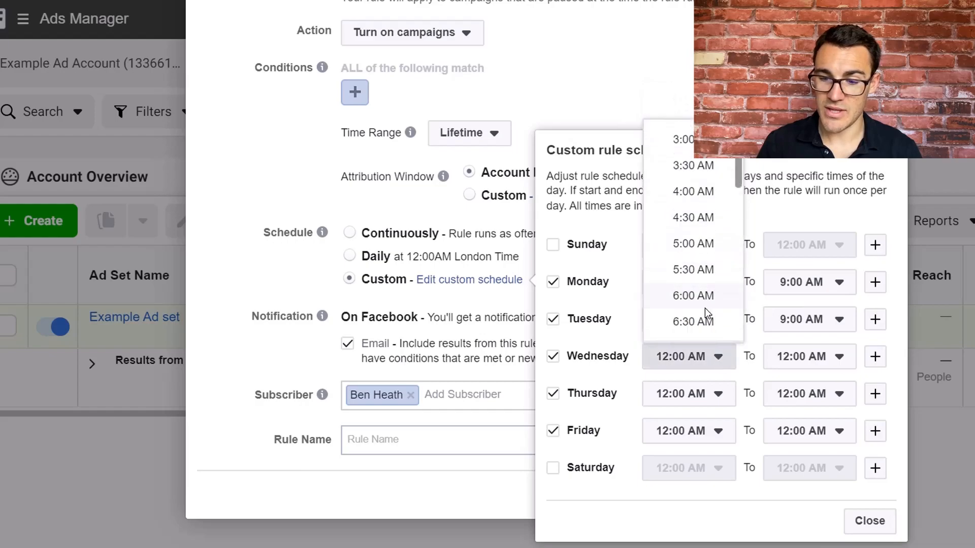
scroll(down, 3)
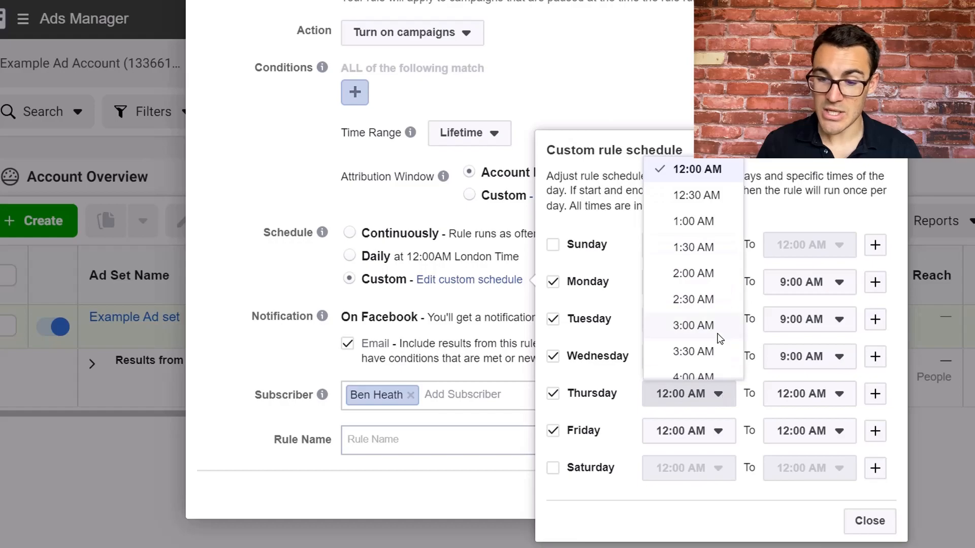
scroll(down, 3)
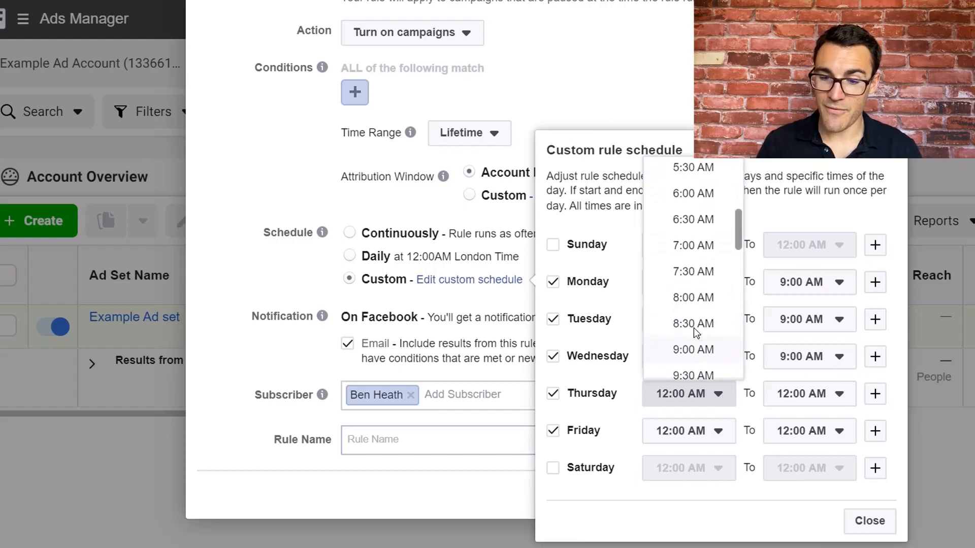
click(692, 349)
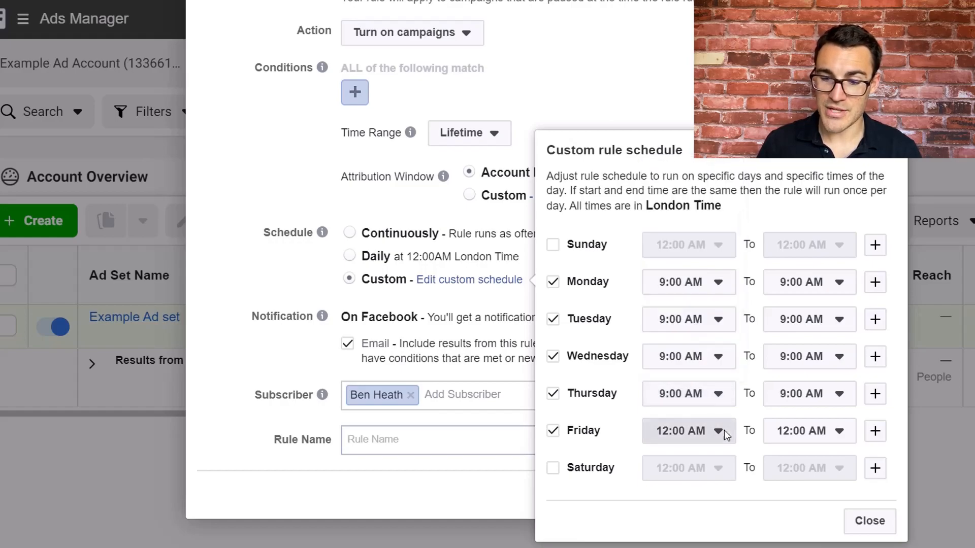
click(687, 431)
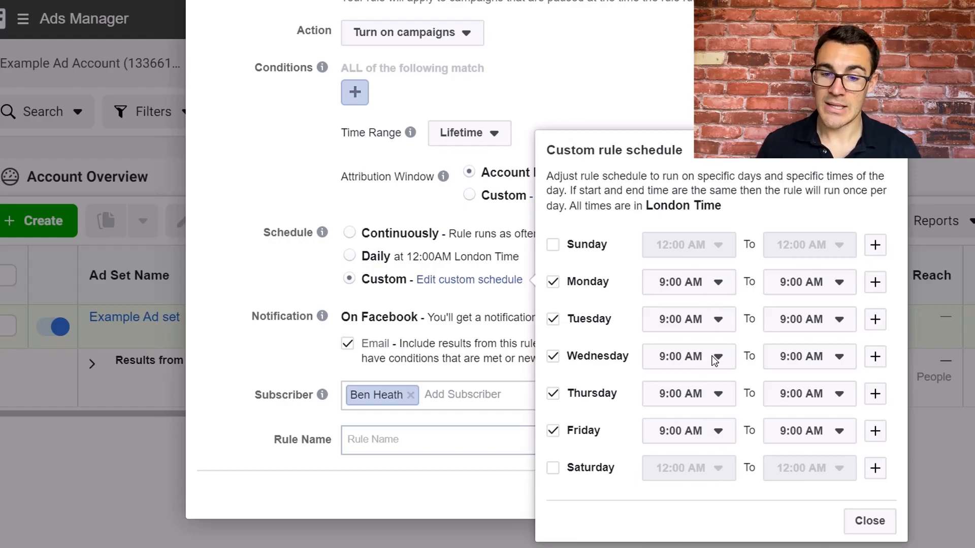
Close the schedule, enter 'Turn Campaigns On at 9am Mon-Fri' as the name, and create the rule
click(868, 521)
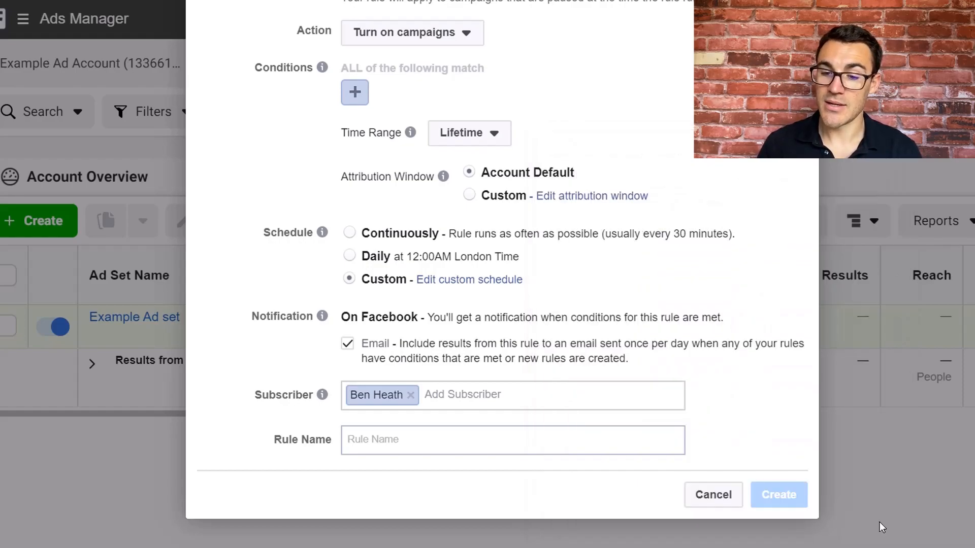
scroll(up, 3)
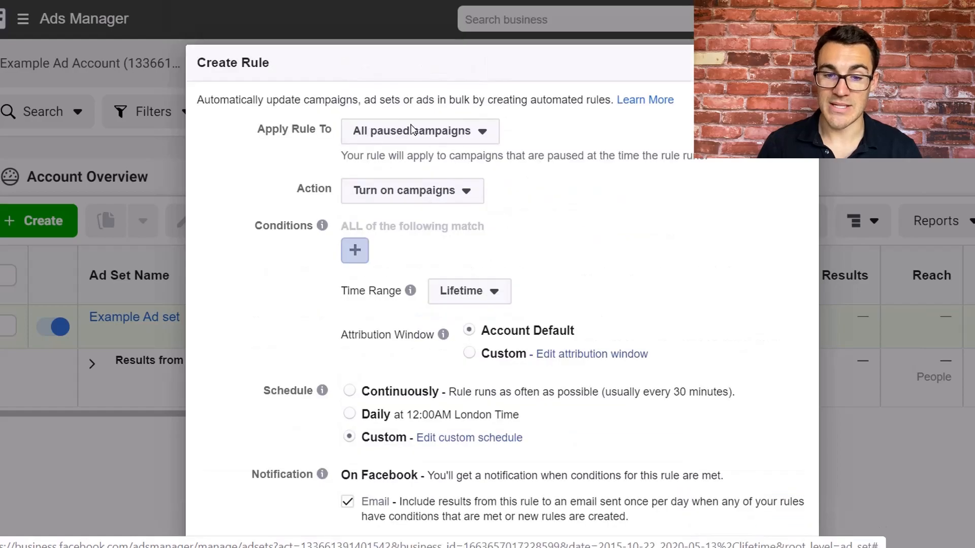
mouse_move(573, 234)
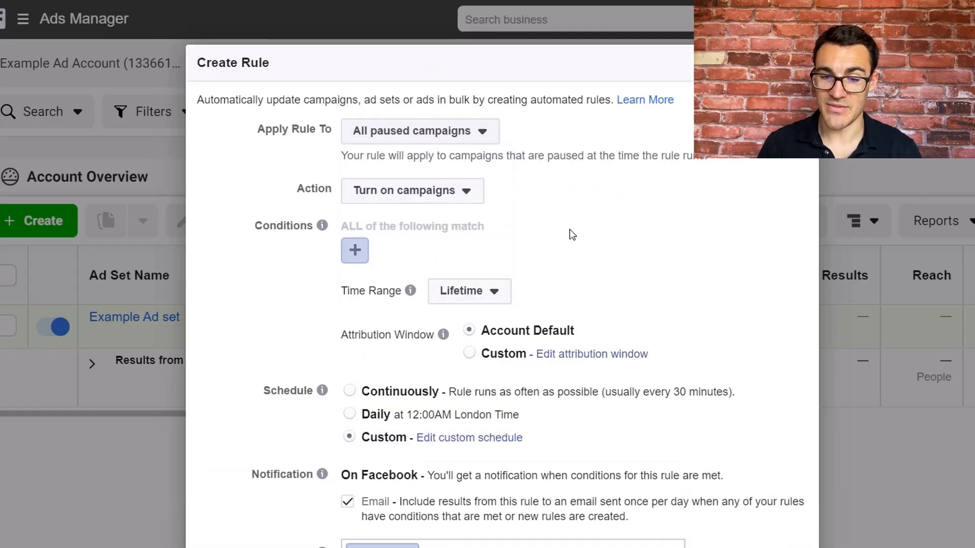
scroll(down, 3)
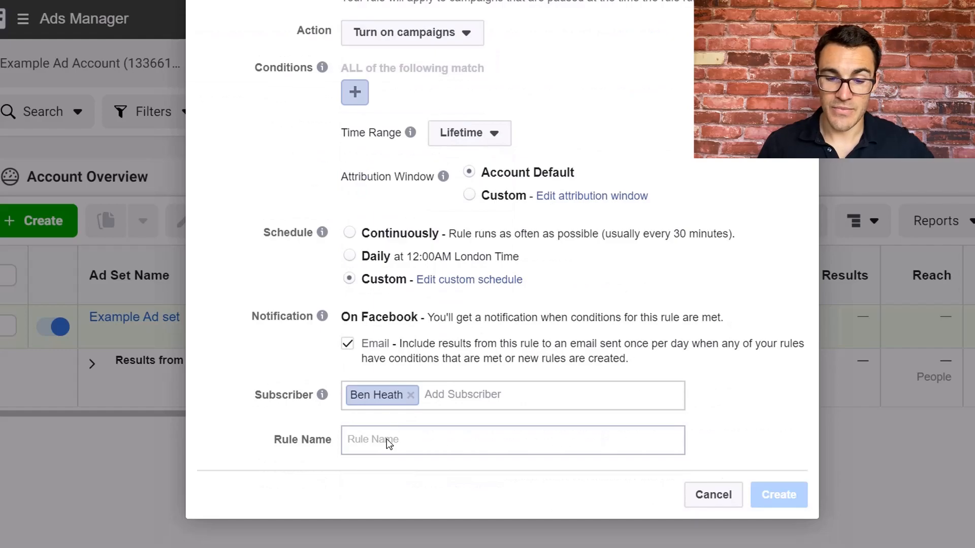
click(513, 440)
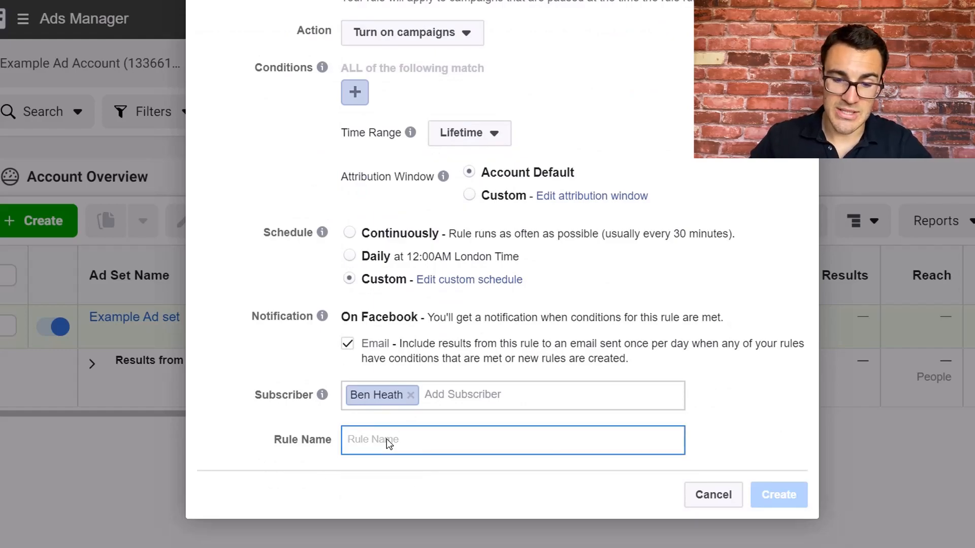
text(Turn)
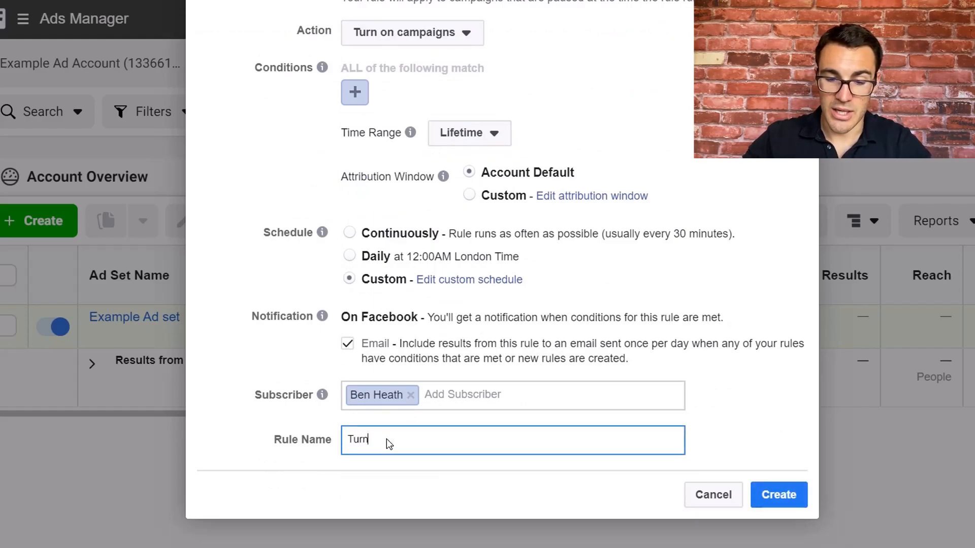
text(Campaign)
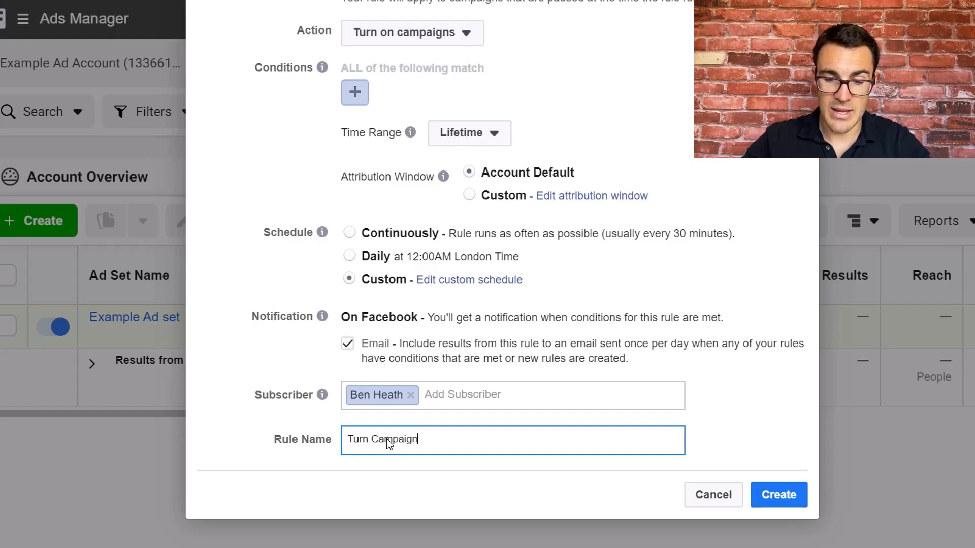
text(s On at)
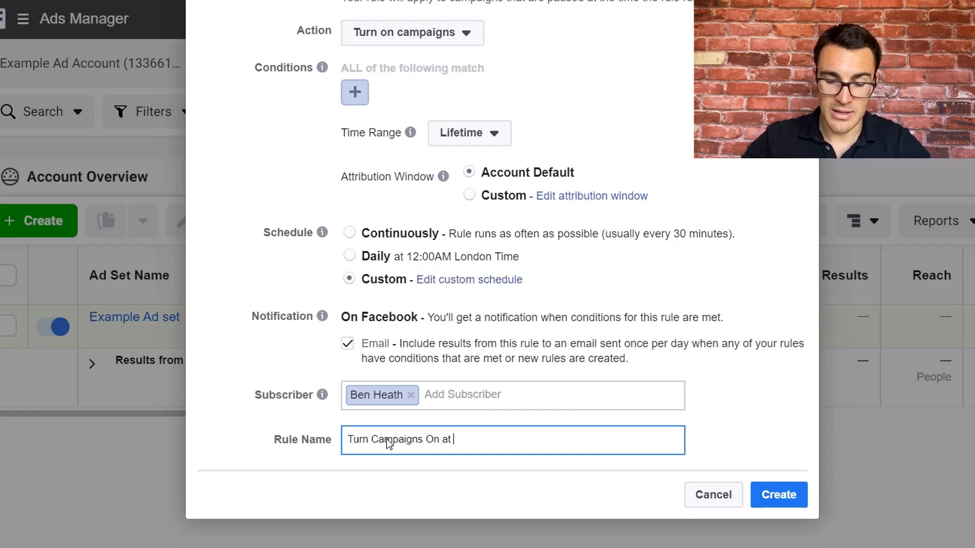
text(9am Mon-)
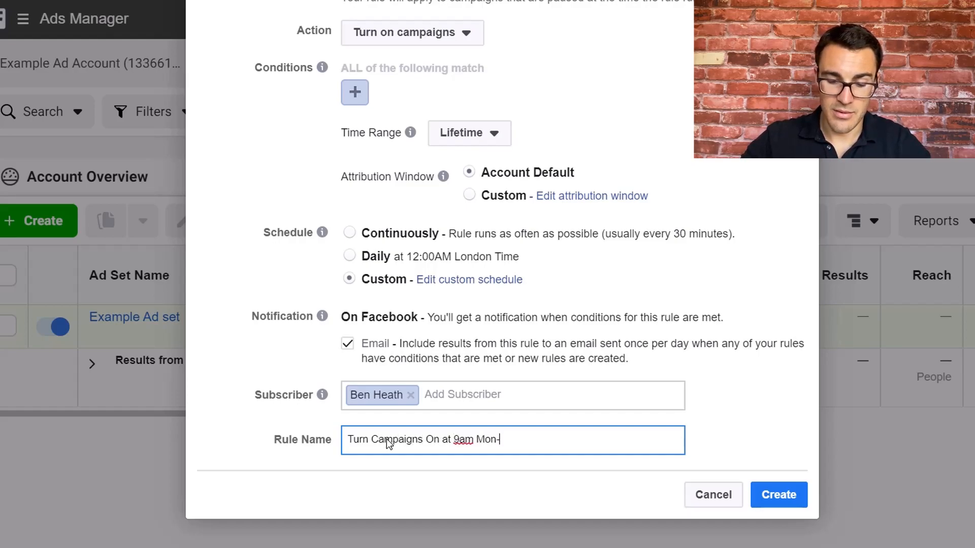
text(Fri)
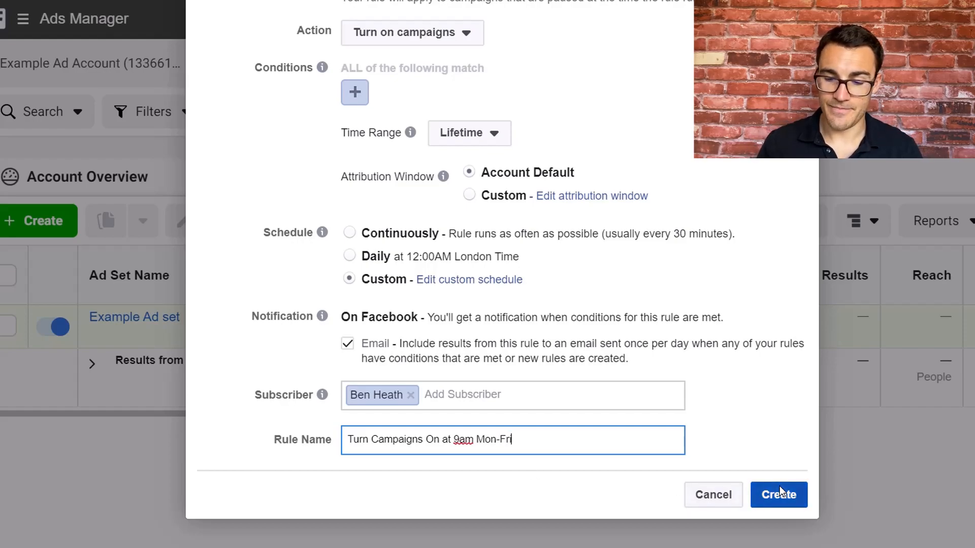
click(778, 494)
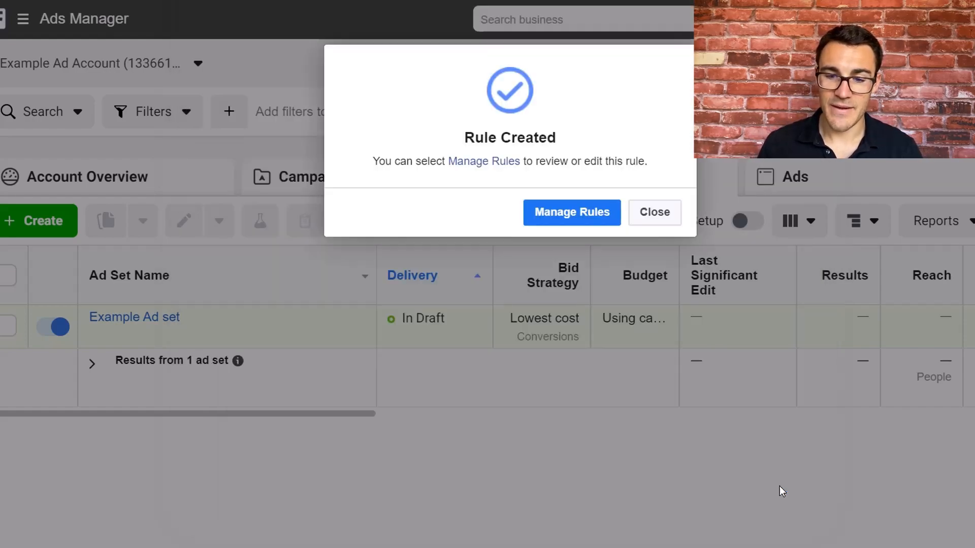
Dismiss the Rule Created confirmation and reopen the Rules dropdown
click(653, 213)
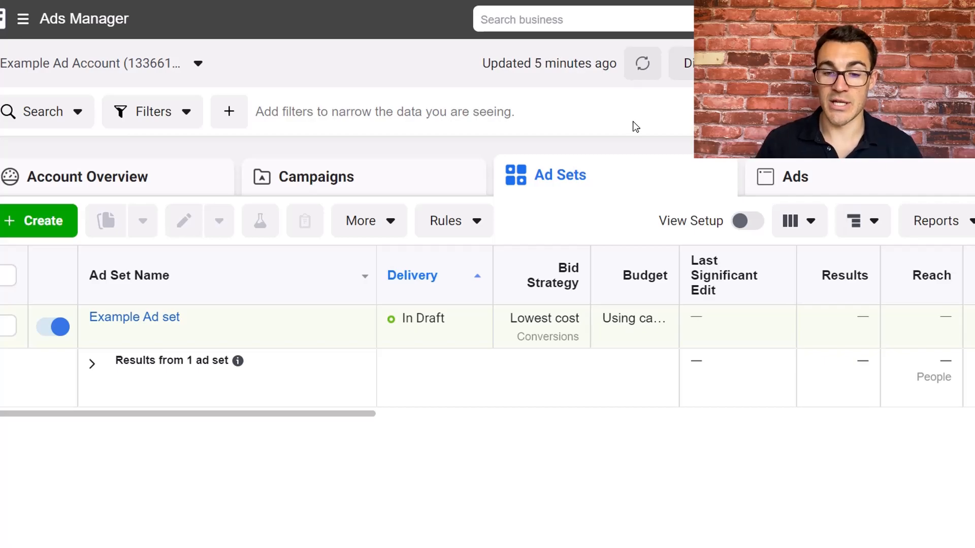
click(445, 220)
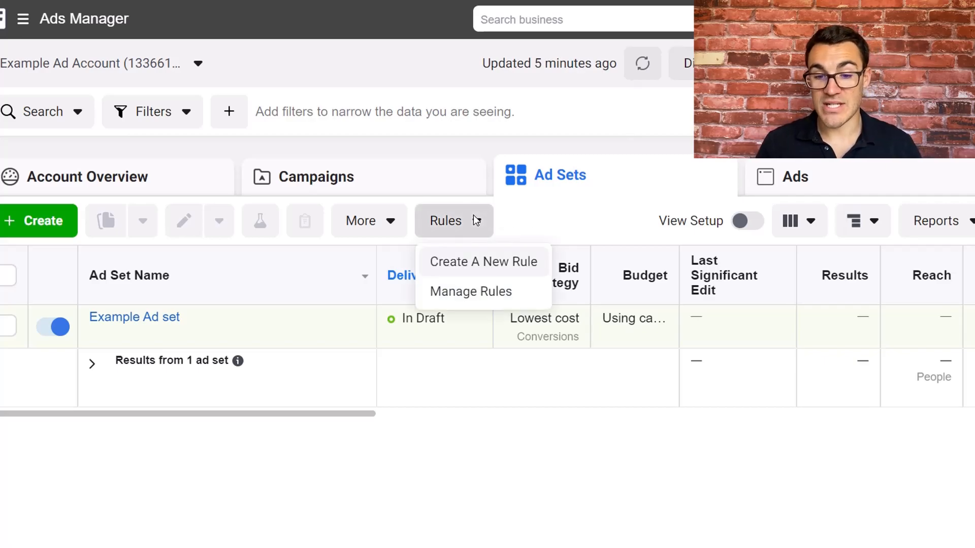
Start a second rule applied to all active campaigns, with the Cost Per Result condition removed
click(484, 262)
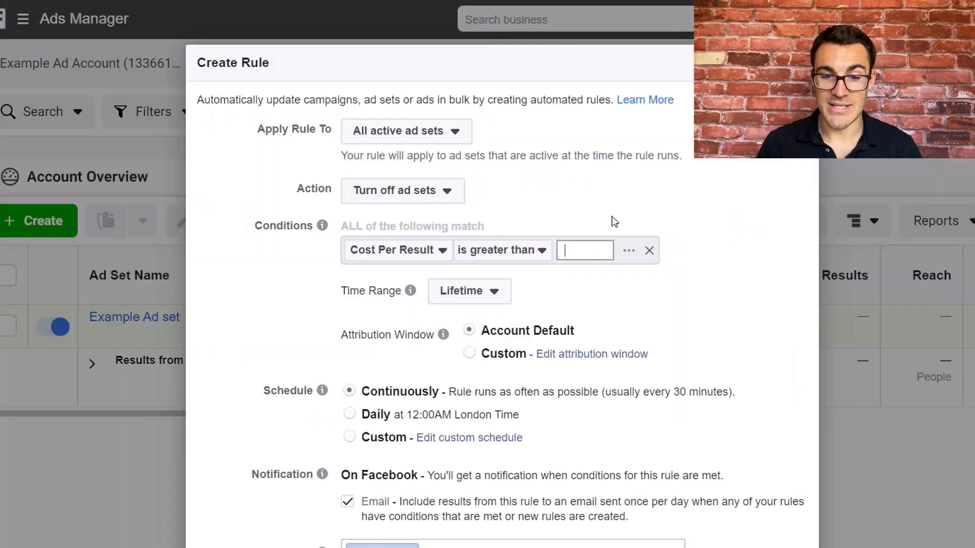
mouse_move(474, 158)
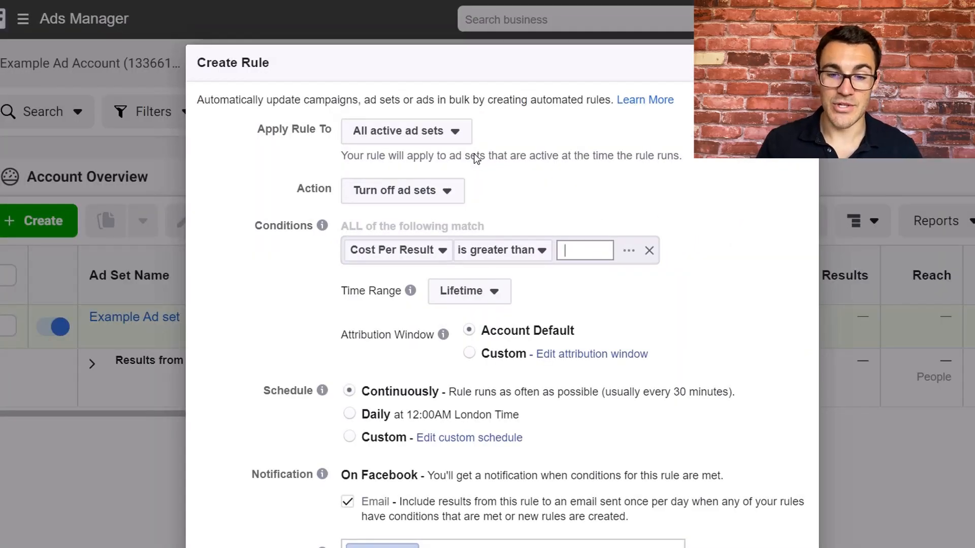
click(406, 131)
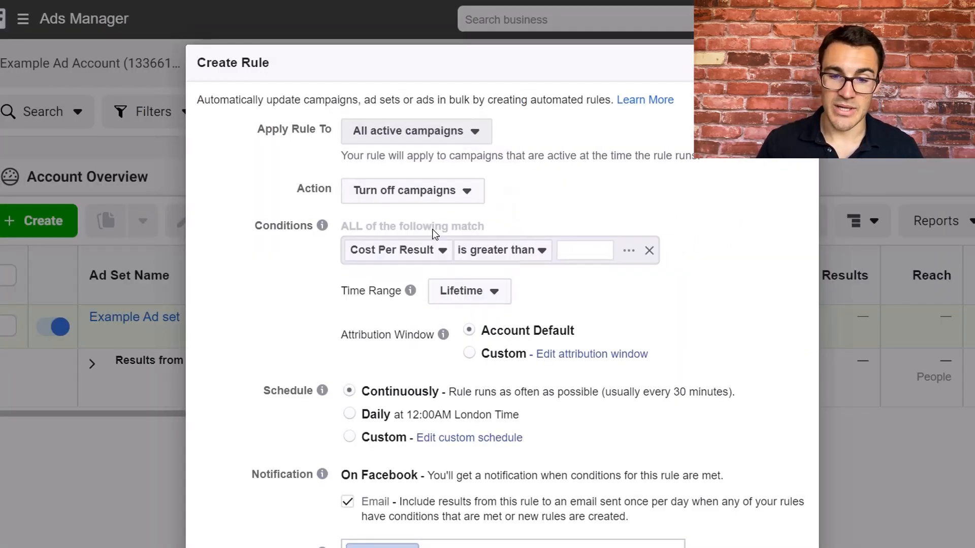
mouse_move(543, 222)
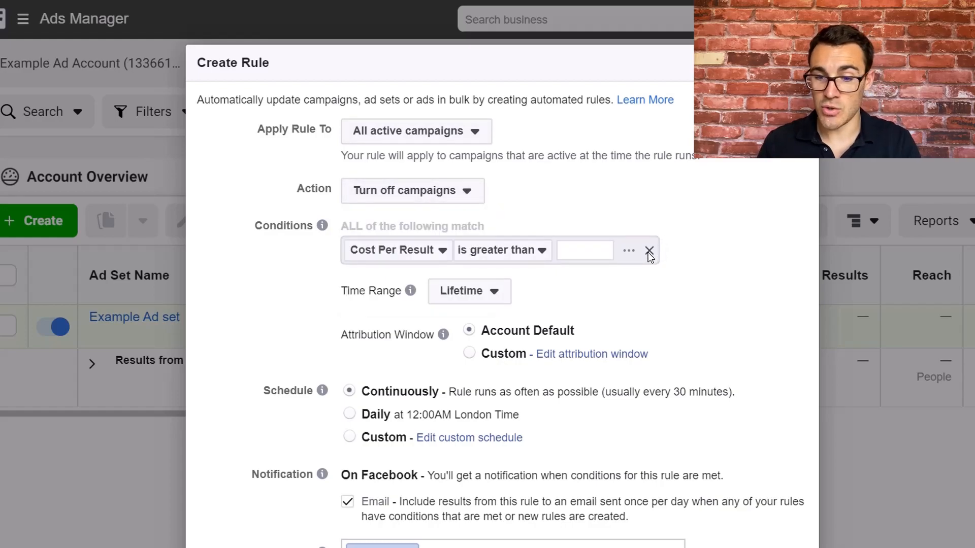
click(649, 250)
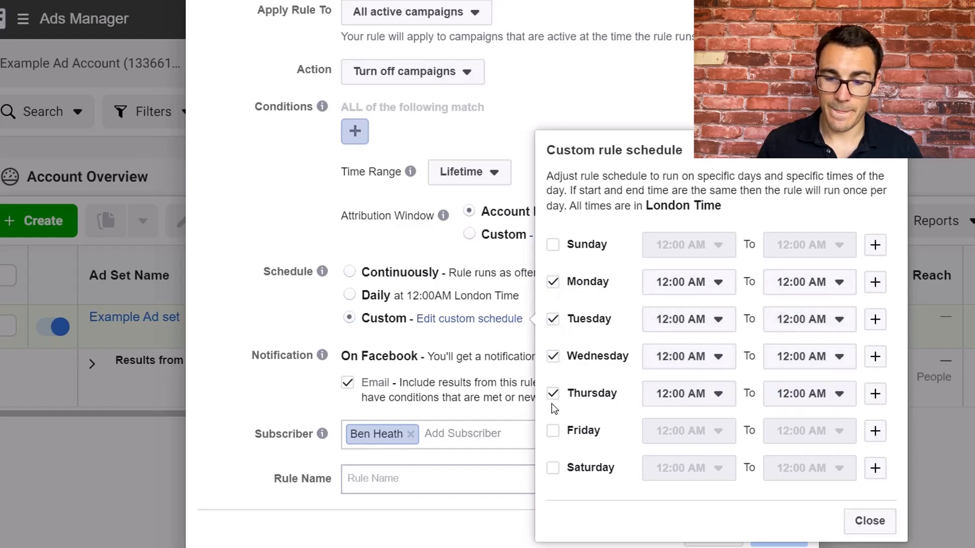
Add Friday to the schedule, set Thursday and Friday to 5:00 PM, and close it
click(551, 430)
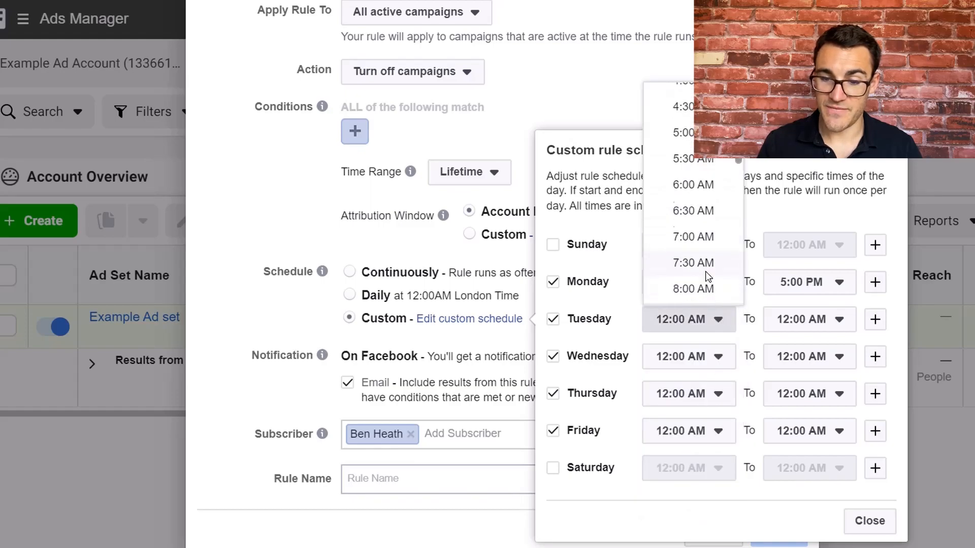
scroll(down, 3)
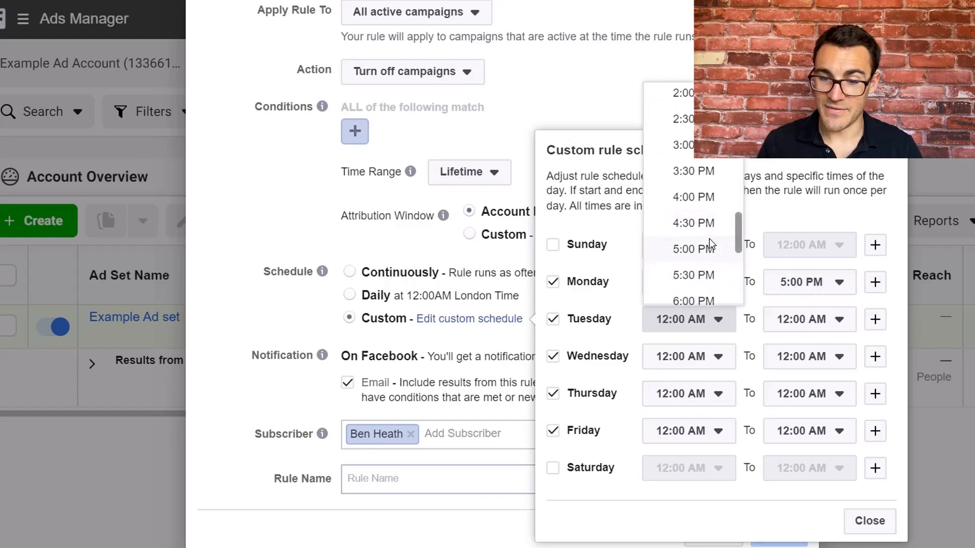
scroll(up, 3)
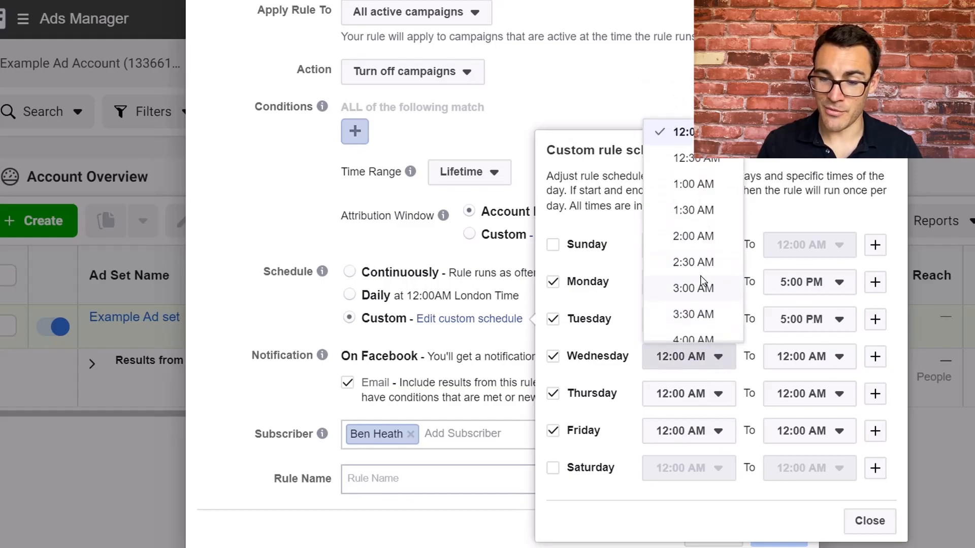
scroll(down, 3)
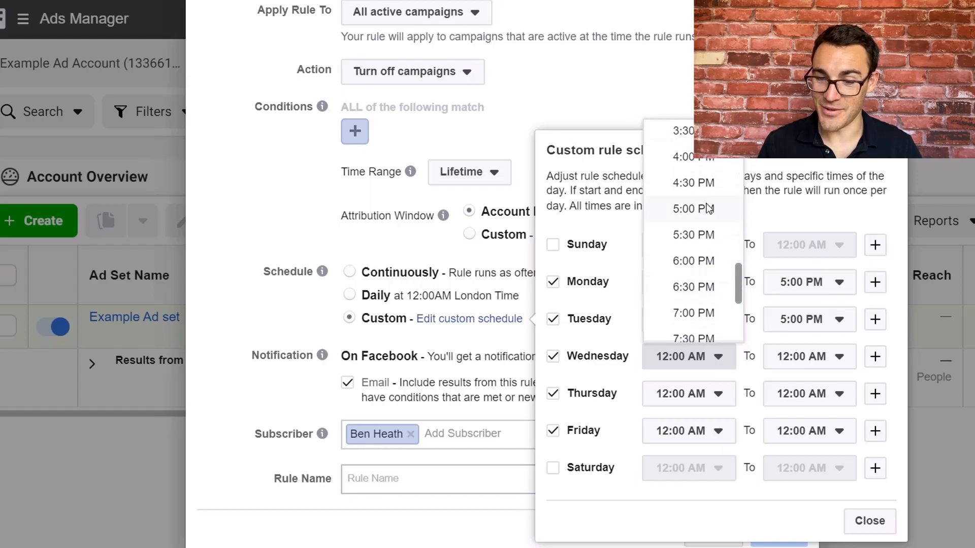
scroll(up, 3)
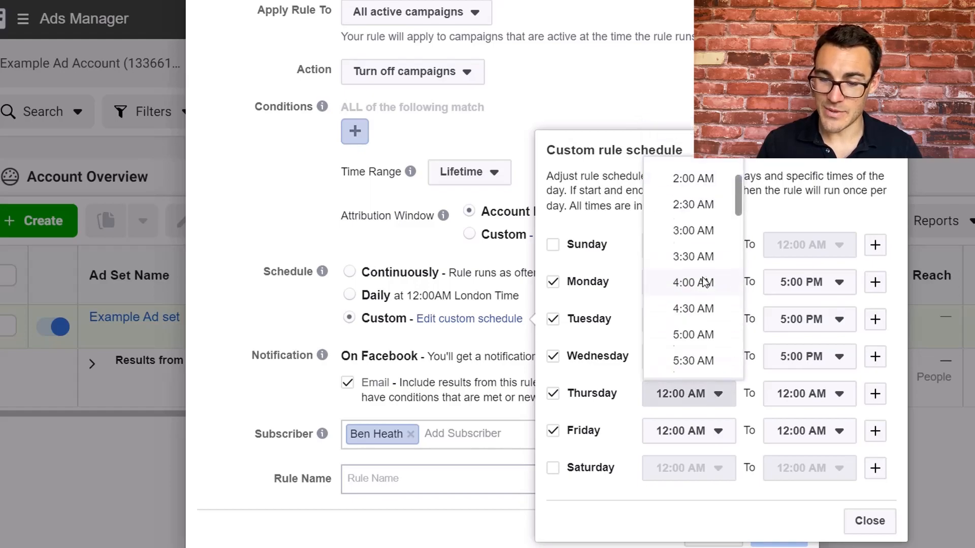
scroll(down, 3)
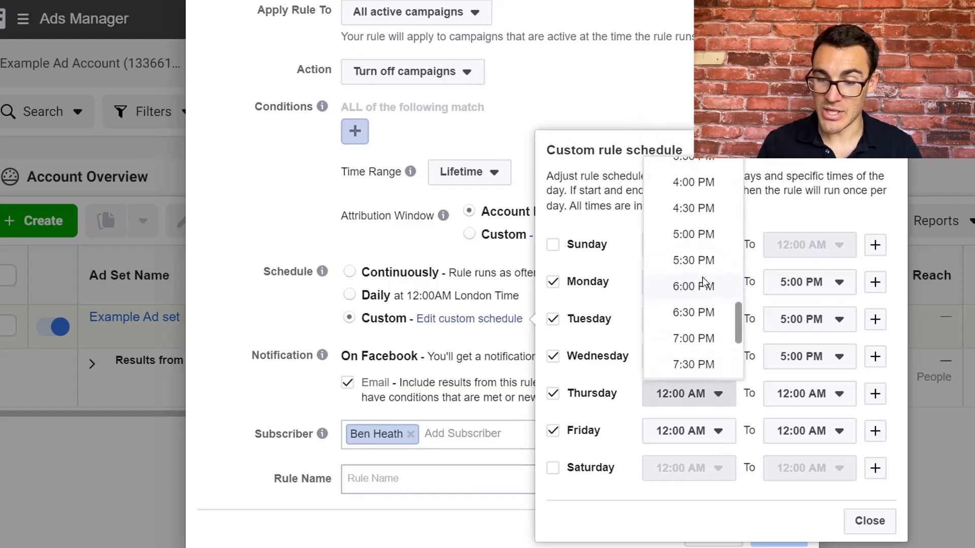
click(692, 234)
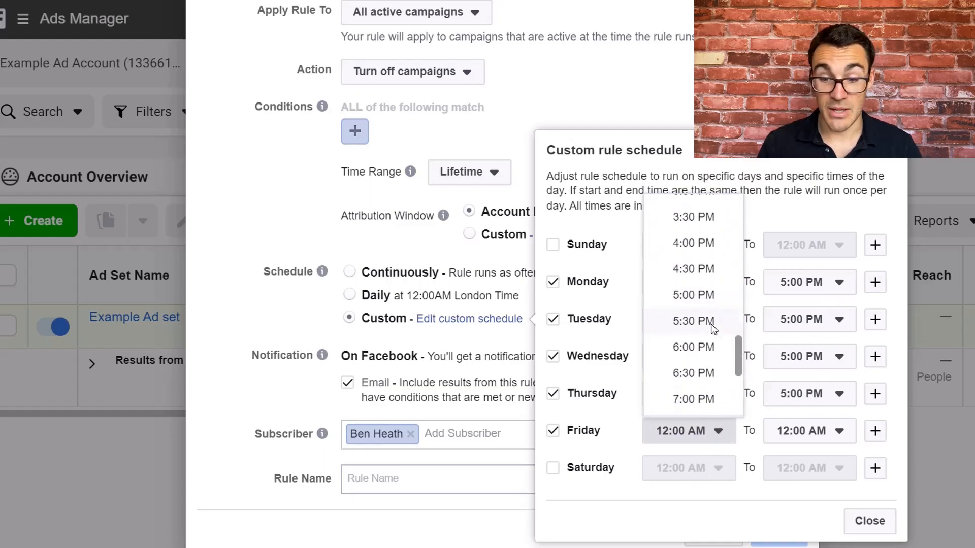
click(693, 294)
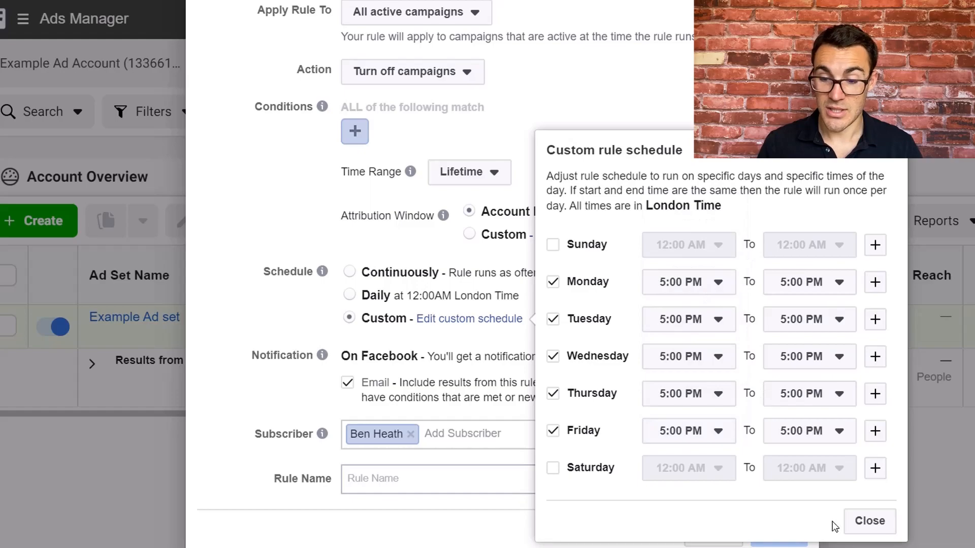
click(869, 520)
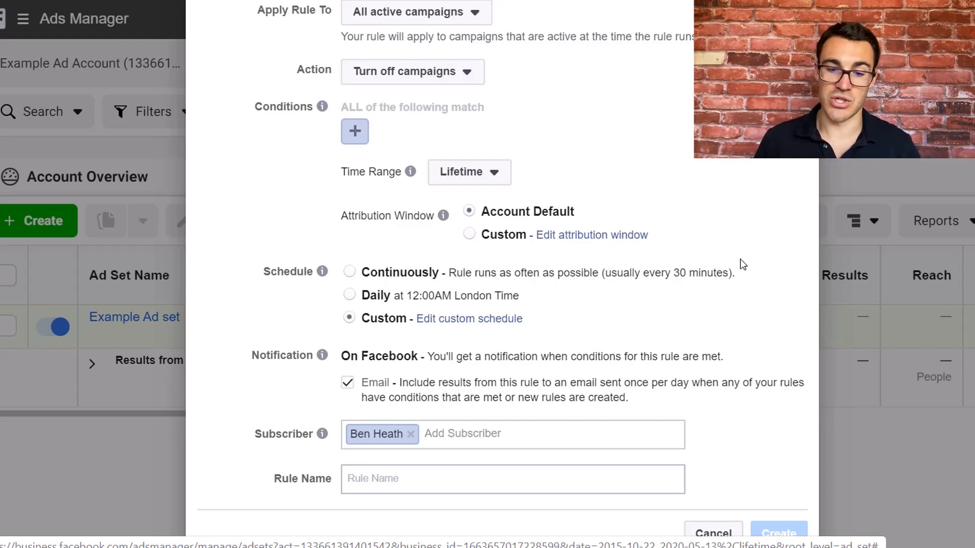
Enter 'Turn off Campaigns 5pm Mon-Fri' in Rule Name and create the rule
scroll(down, 3)
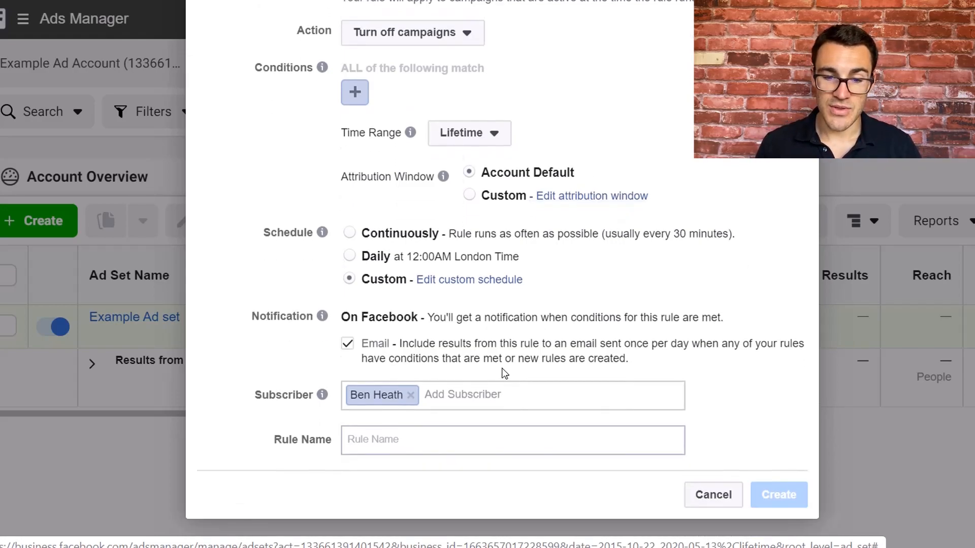
text(T)
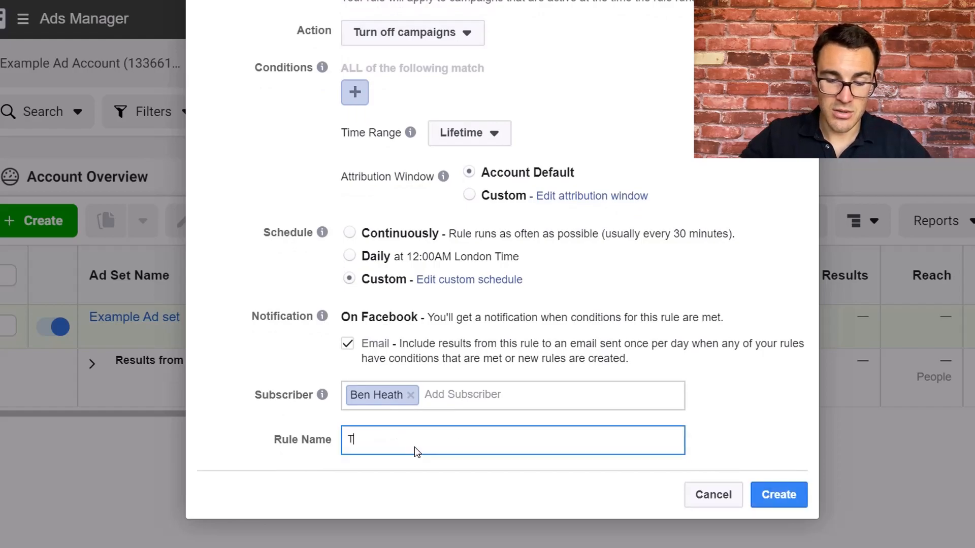
text(urn of)
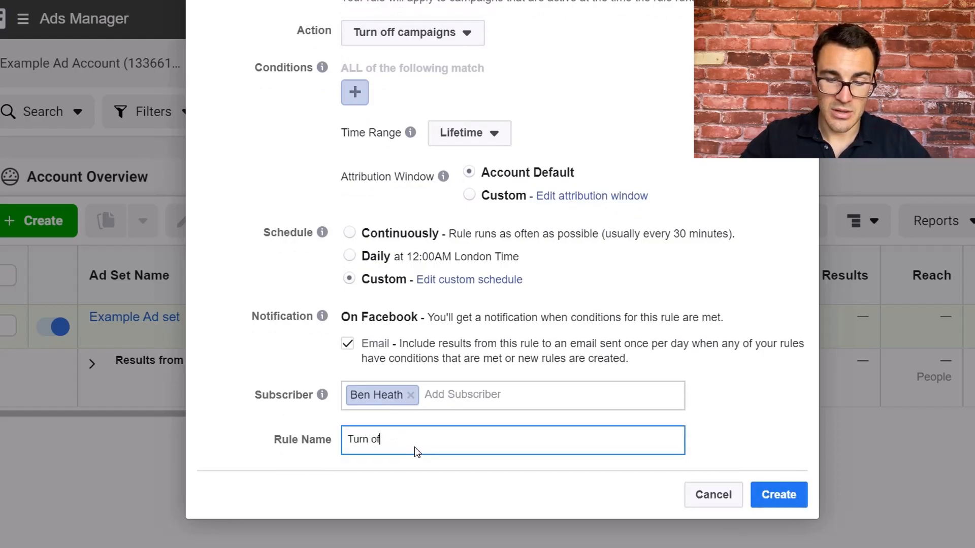
text(f Campai)
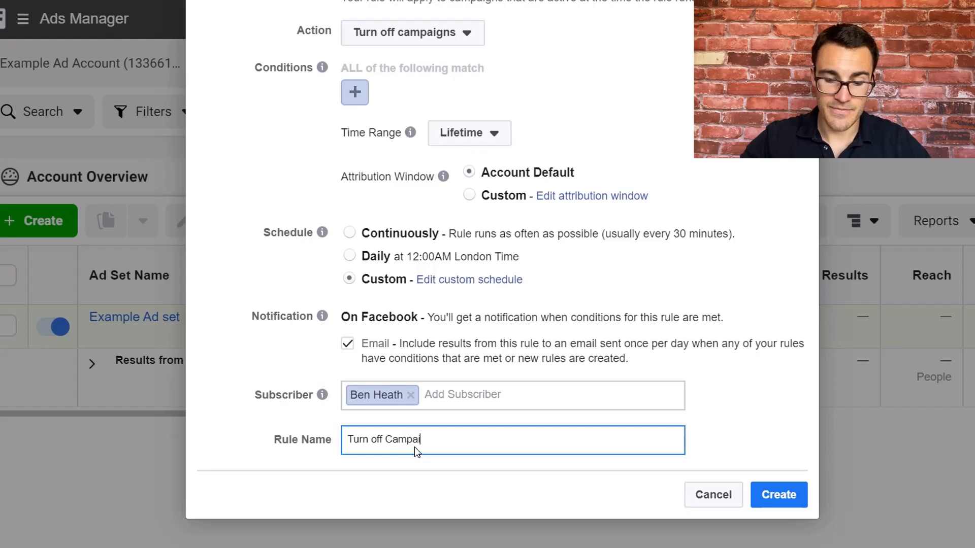
text(gns)
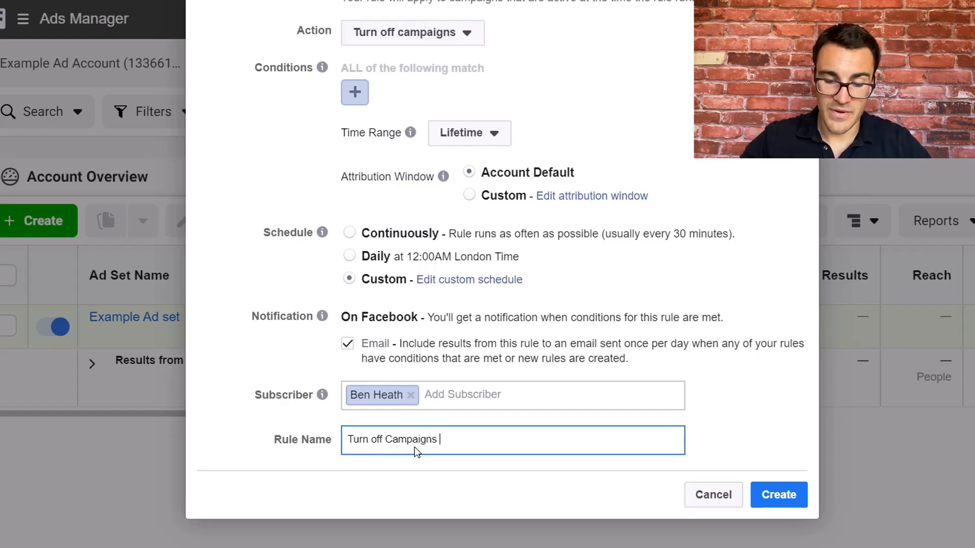
text(5pm)
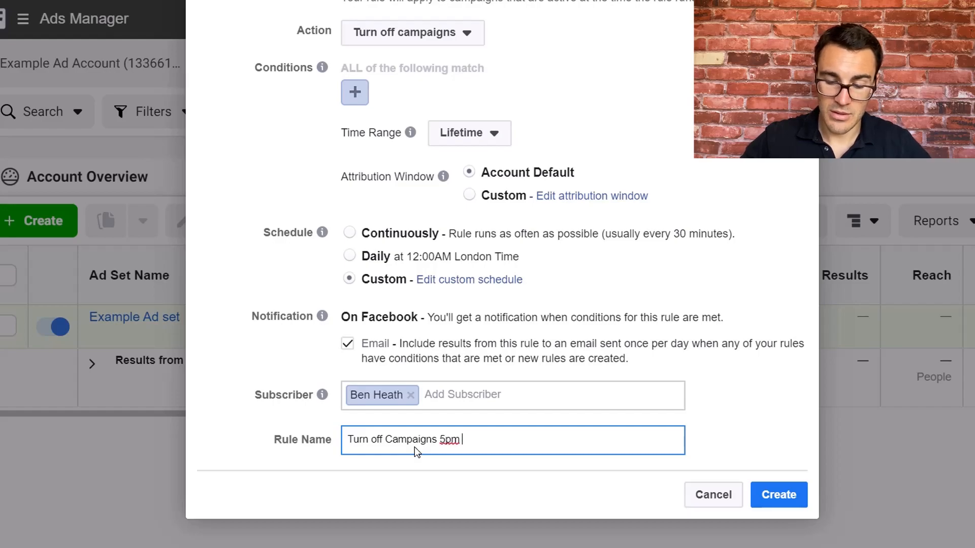
text(Mon-Fri)
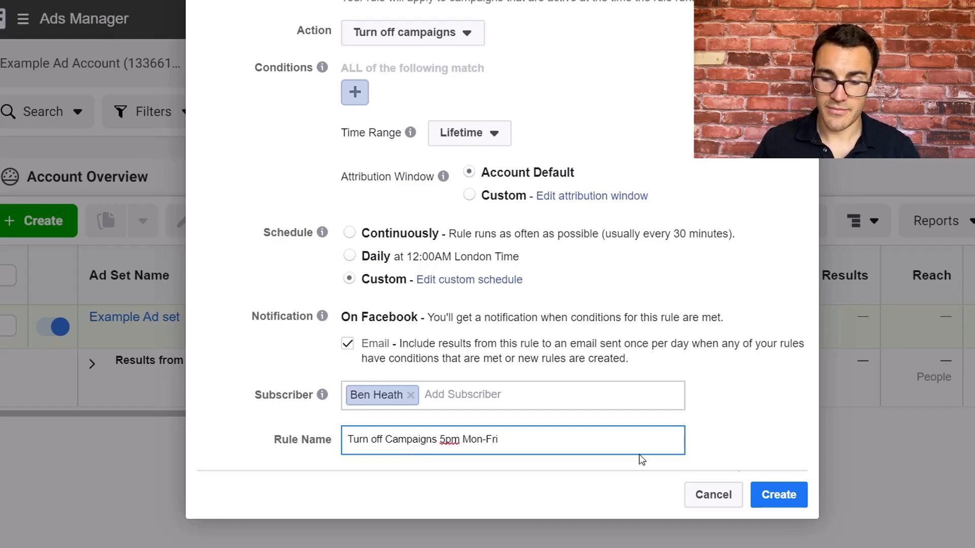
click(778, 495)
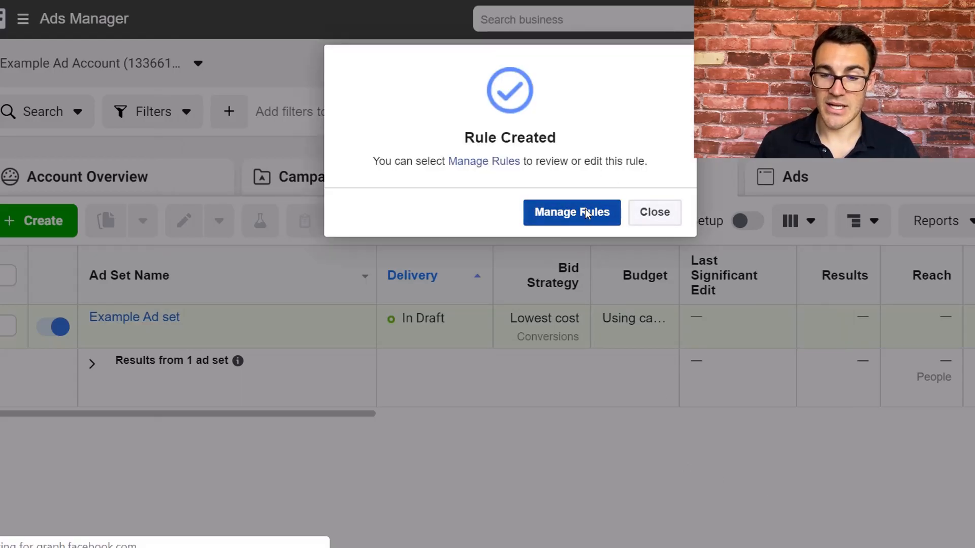
Open Manage Rules from the Rule Created dialog to list the turn-on and turn-off rules
click(571, 213)
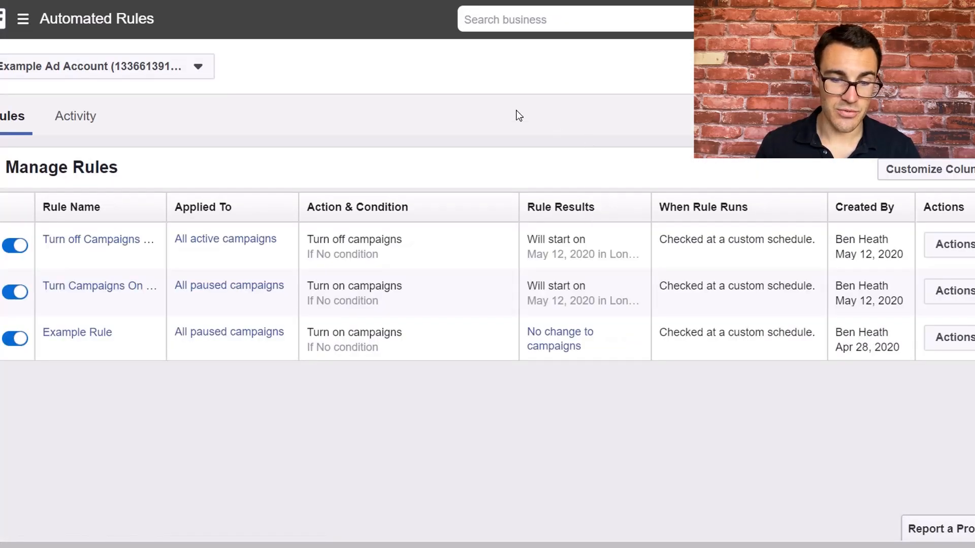
mouse_move(164, 382)
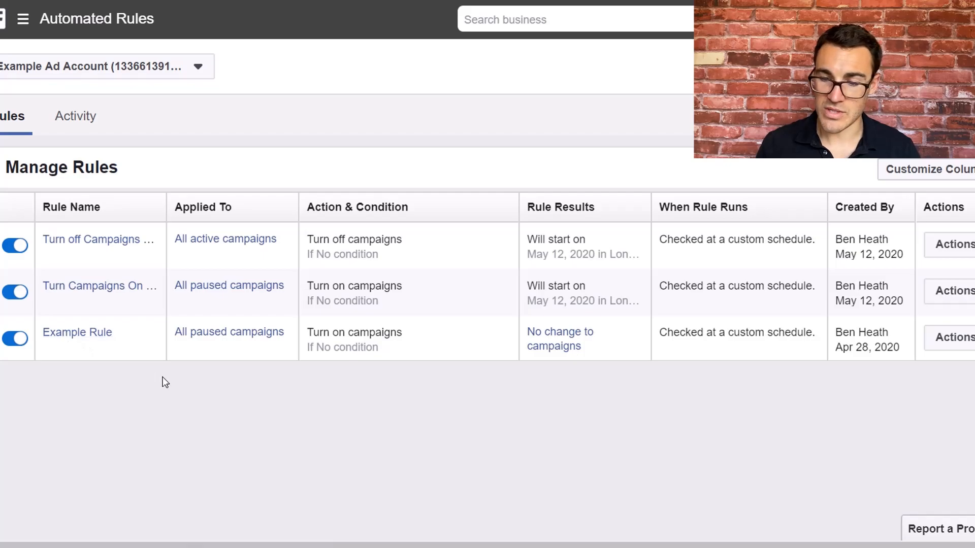
mouse_move(379, 299)
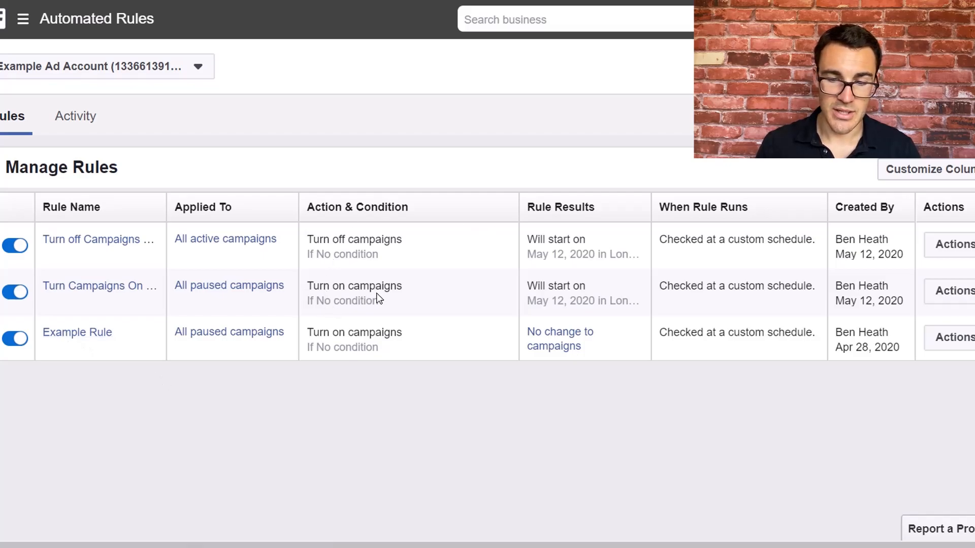
mouse_move(332, 282)
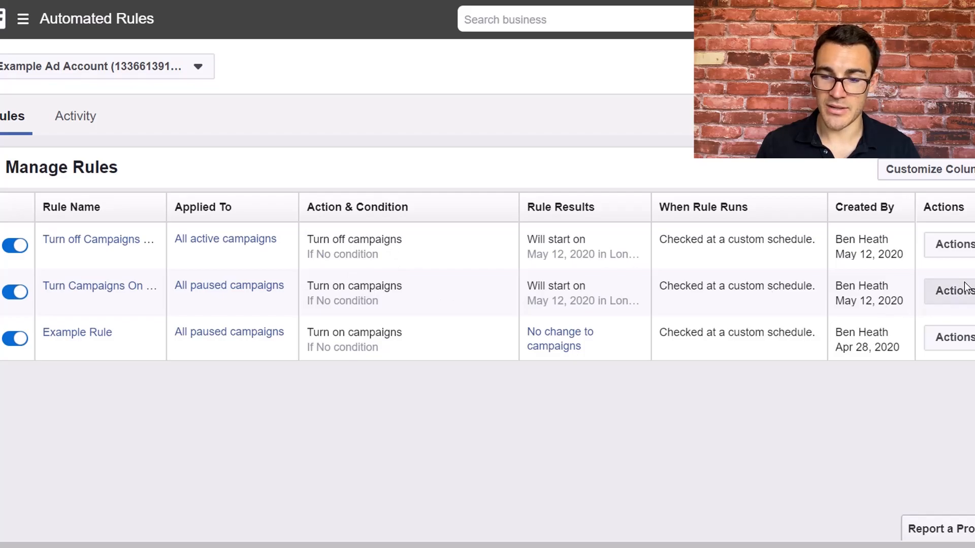
mouse_move(131, 180)
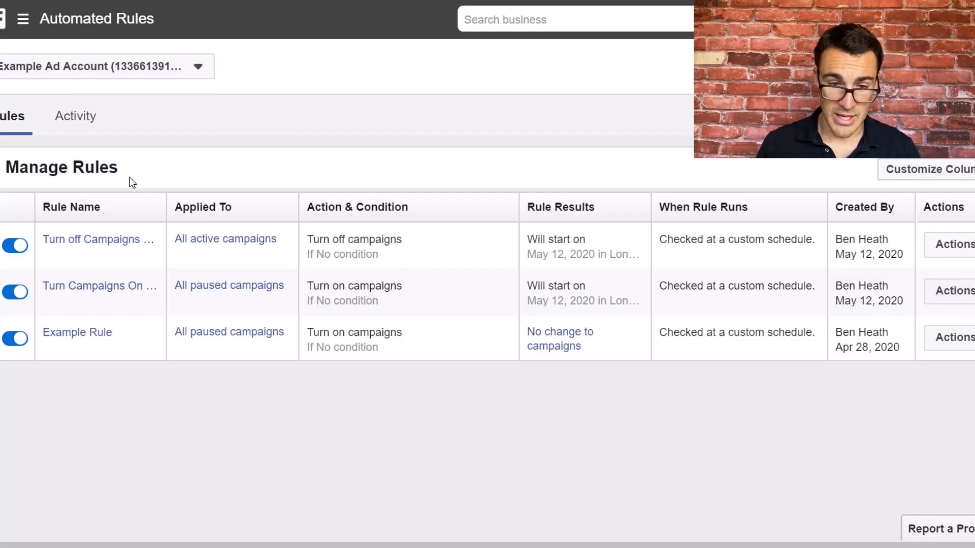
mouse_move(445, 113)
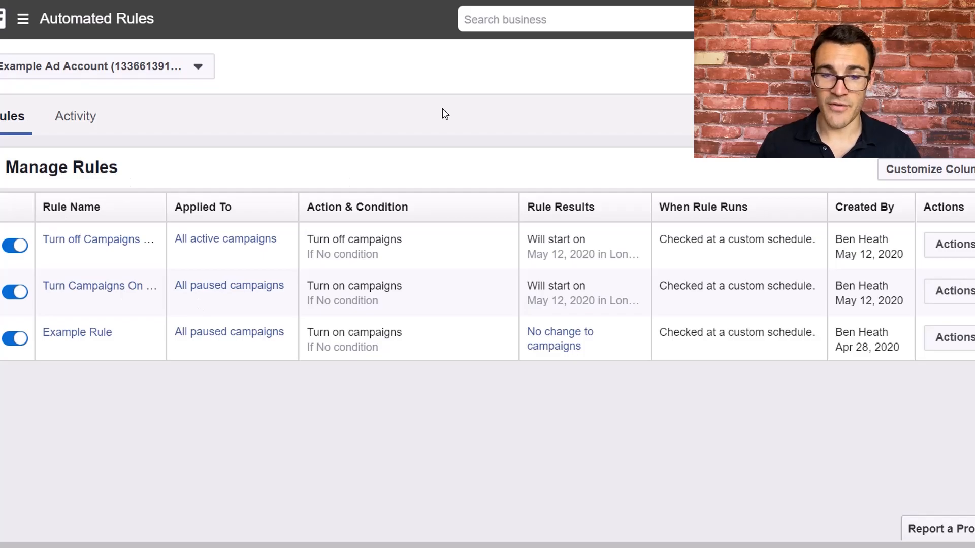